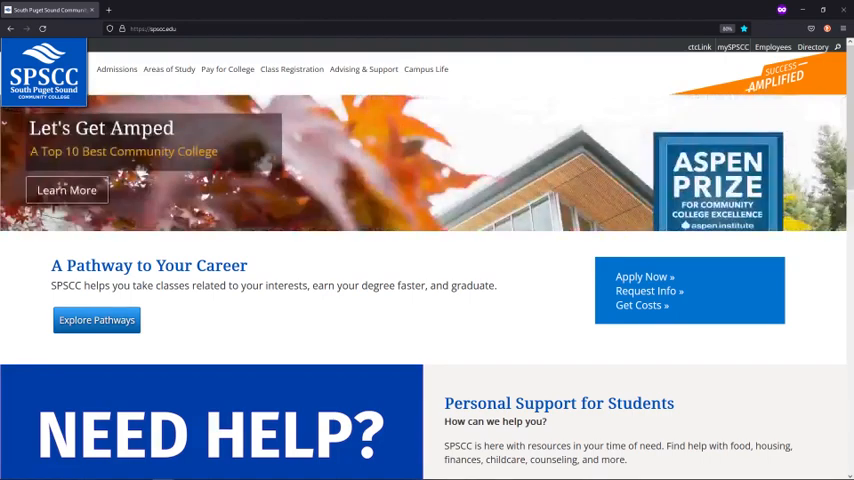
{"action": "mouse_move", "coordinate": [744, 60]}
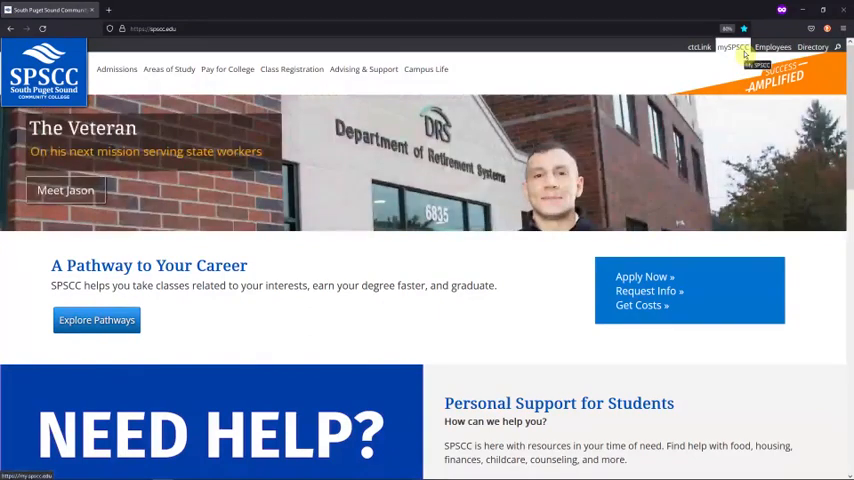
Go from the SPSCC site's mySPSCC portal into ctcLink's student dashboard.
{"action": "left_click", "coordinate": [732, 47]}
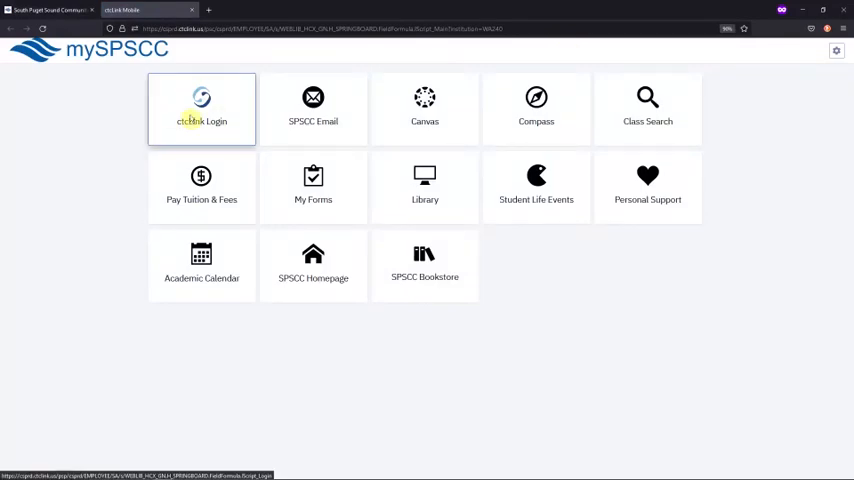
{"action": "left_click", "coordinate": [201, 108]}
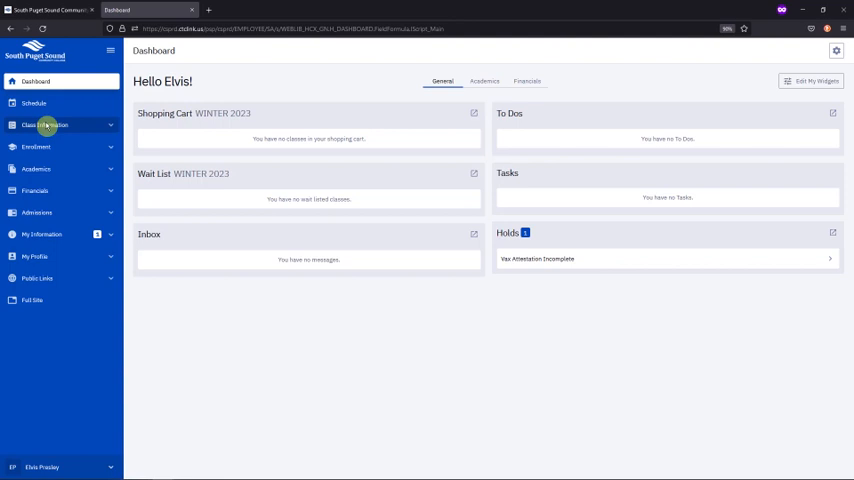
Open Class Search and select the SPRING 2023 term.
{"action": "left_click", "coordinate": [45, 125]}
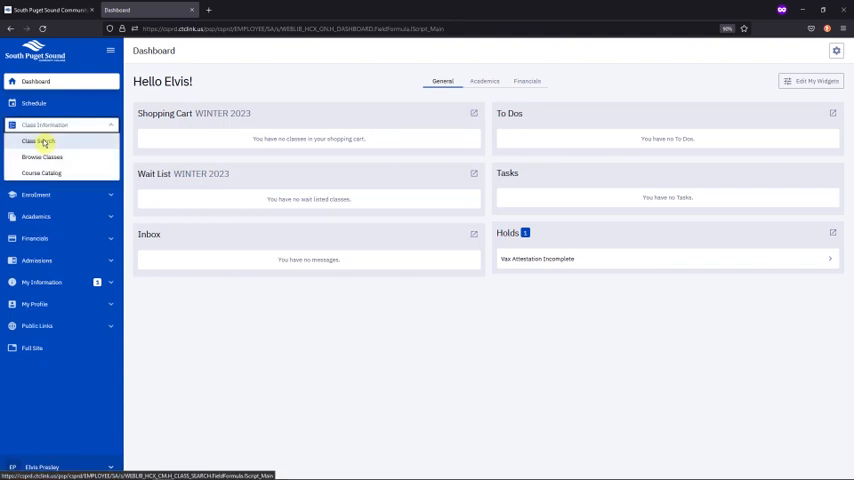
{"action": "left_click", "coordinate": [37, 141]}
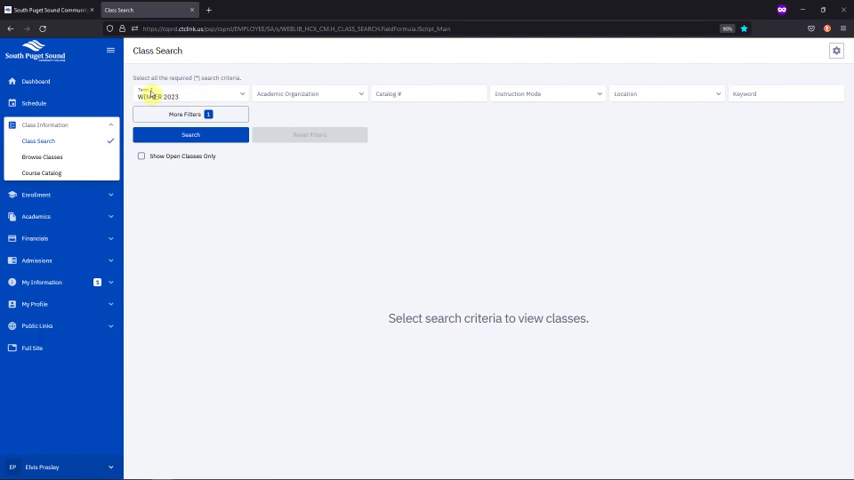
{"action": "left_click", "coordinate": [200, 99]}
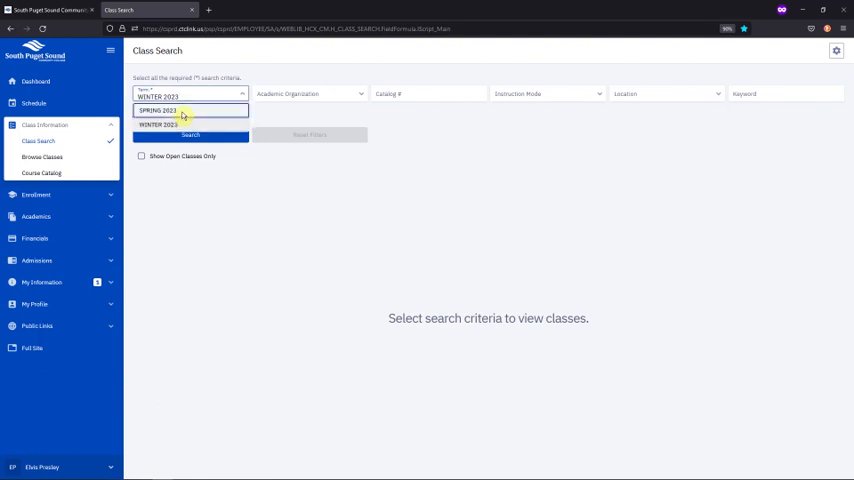
{"action": "left_click", "coordinate": [170, 110]}
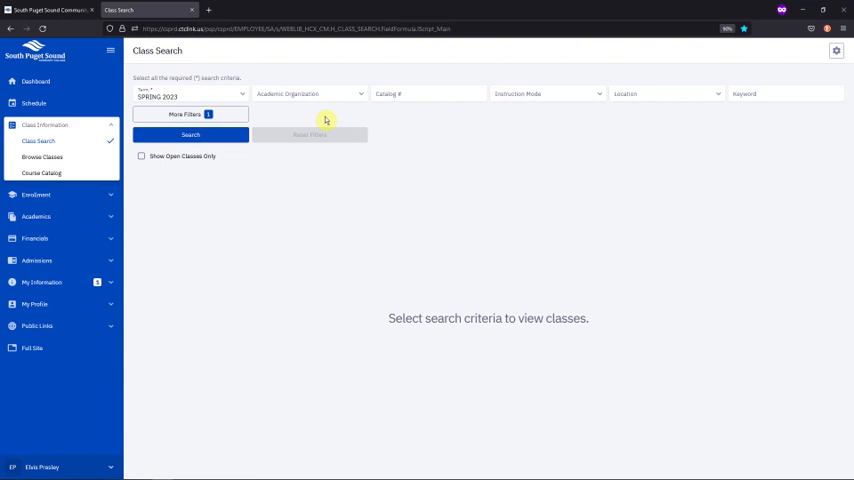
{"action": "mouse_move", "coordinate": [344, 91]}
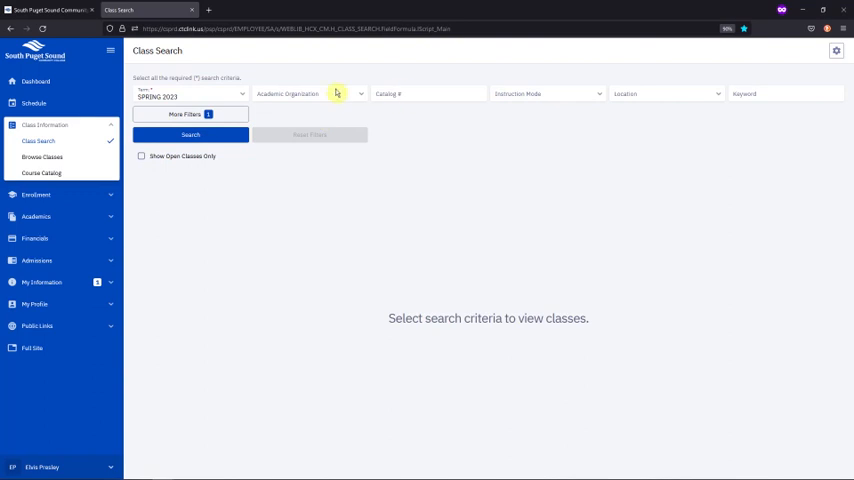
{"action": "mouse_move", "coordinate": [398, 107]}
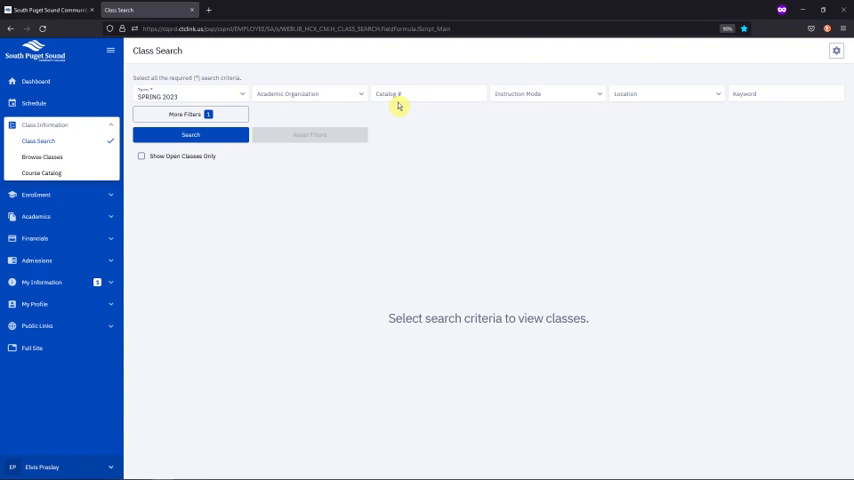
{"action": "mouse_move", "coordinate": [305, 98]}
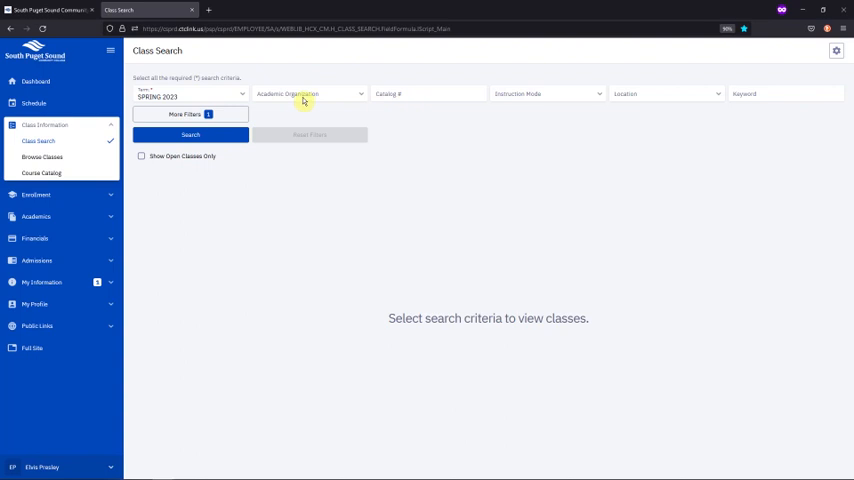
Set Academic Organization to English and Catalog # to 101.
{"action": "left_click", "coordinate": [305, 93]}
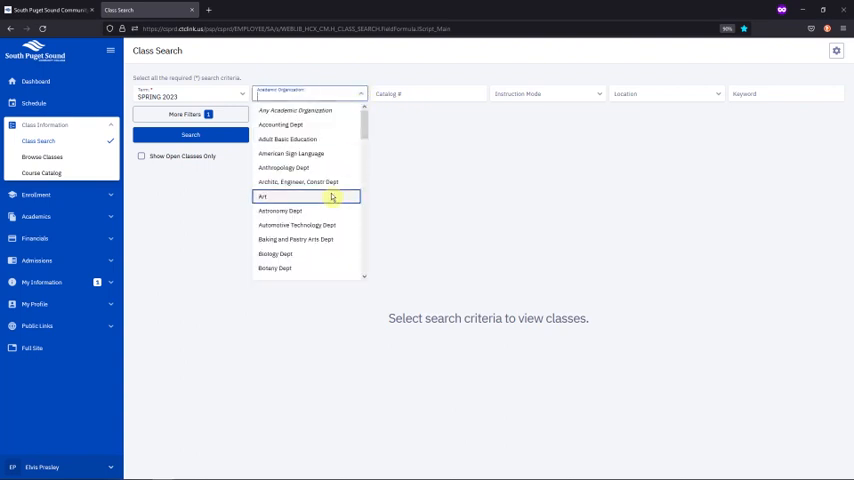
{"action": "scroll", "scroll_direction": "down", "scroll_amount": 3}
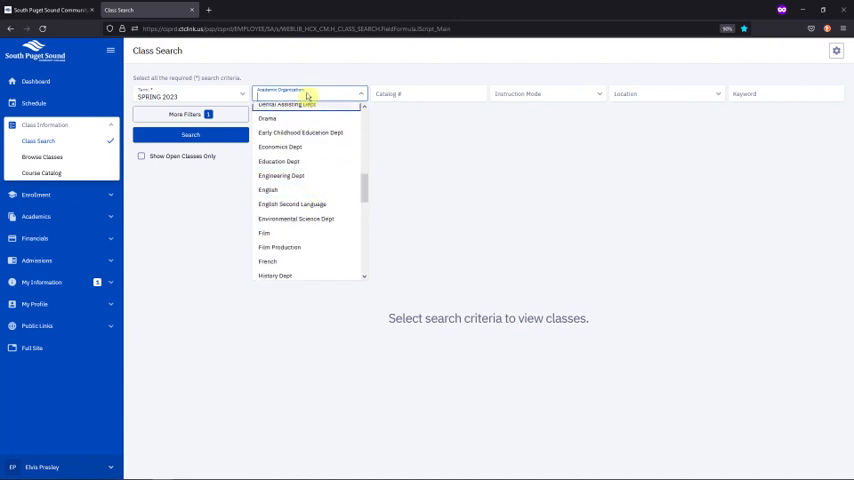
{"action": "type", "text": "eng"}
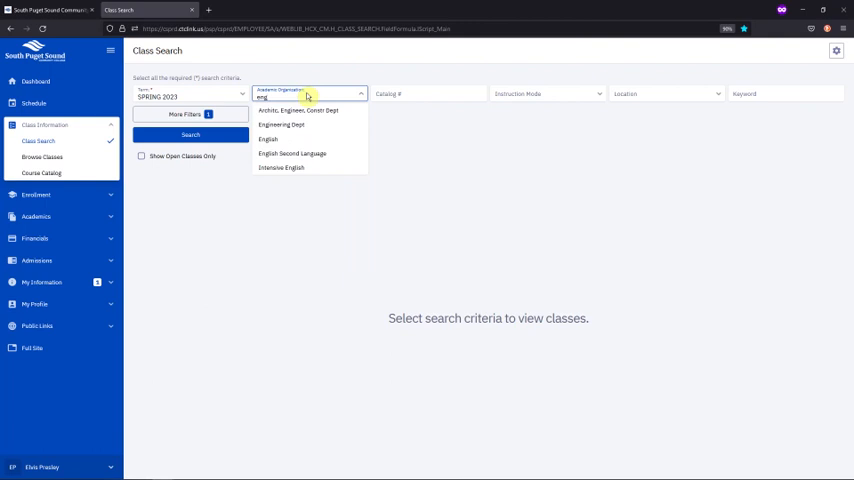
{"action": "left_click", "coordinate": [268, 138]}
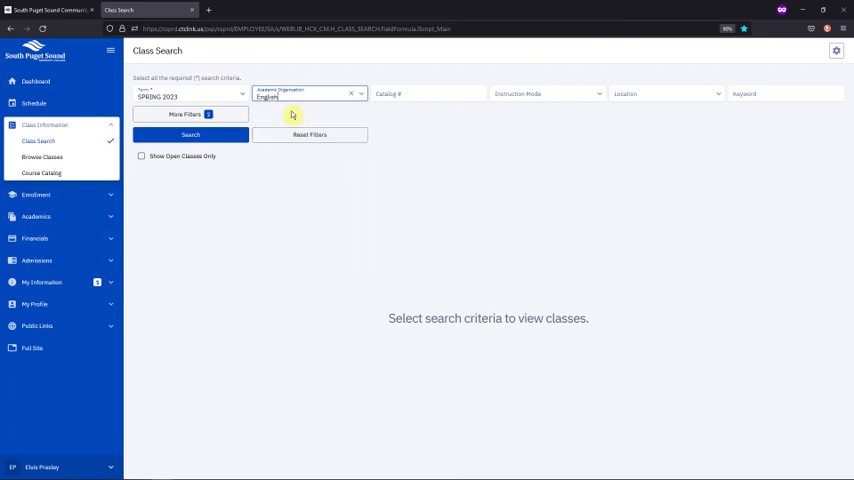
{"action": "left_click", "coordinate": [428, 96]}
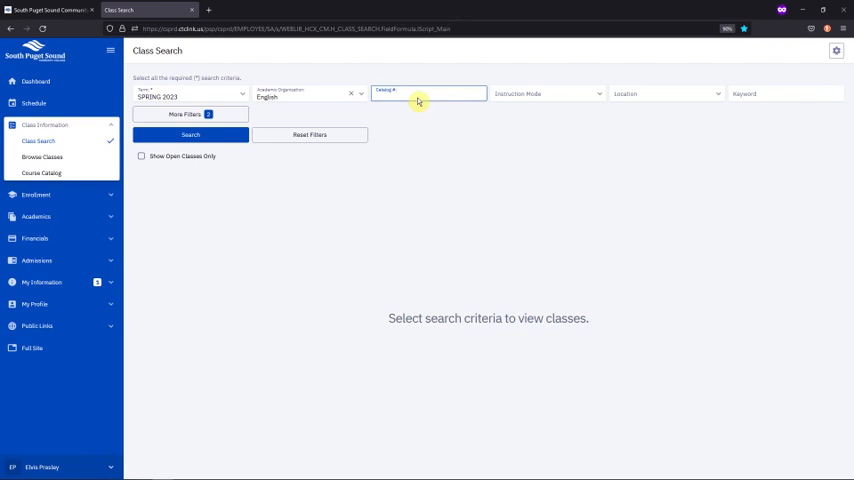
{"action": "type", "text": "101"}
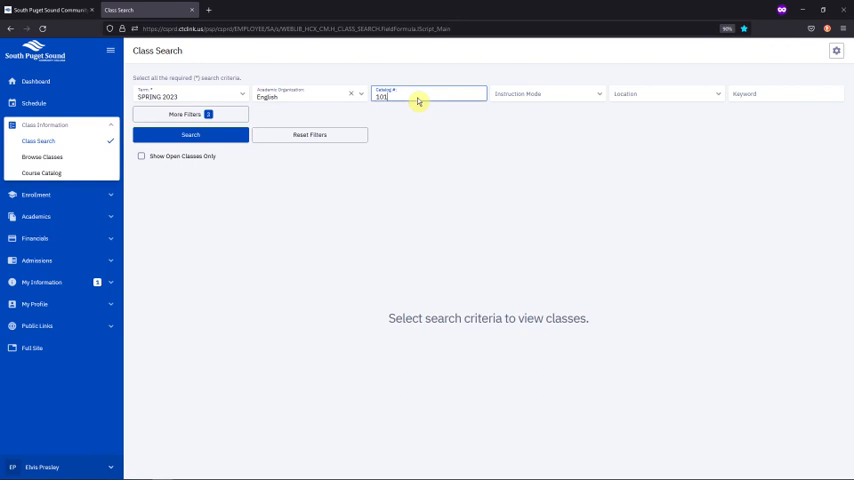
Run the search and scroll through the English Composition I (ENGL& 101) sections.
{"action": "left_click", "coordinate": [195, 135]}
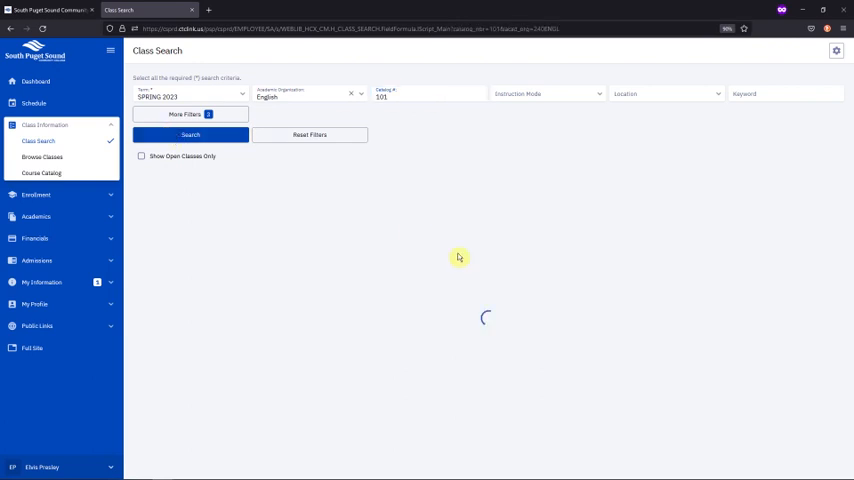
{"action": "left_click", "coordinate": [190, 135]}
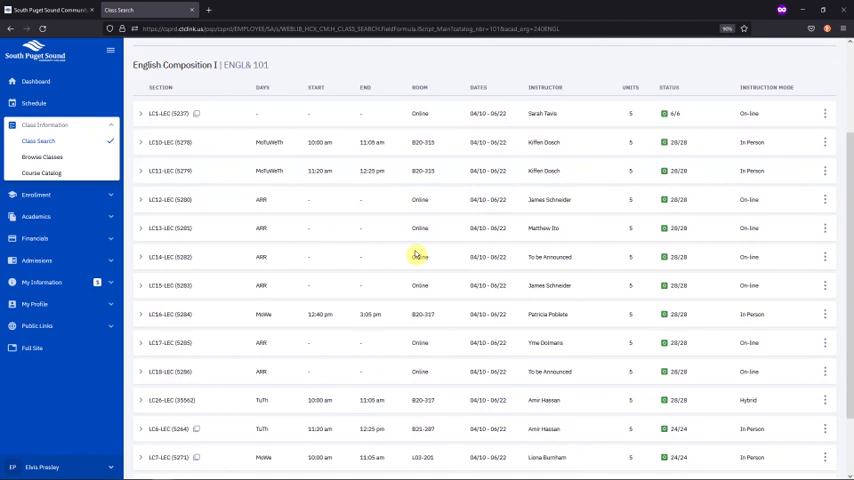
{"action": "mouse_move", "coordinate": [292, 333]}
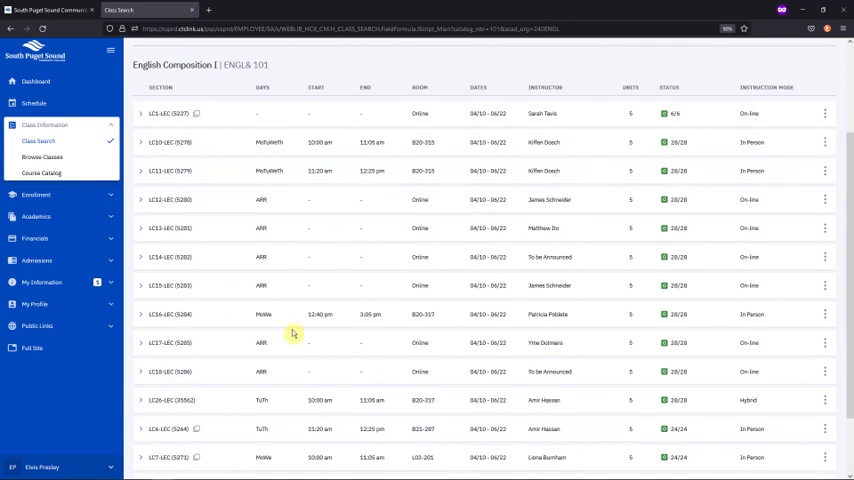
{"action": "mouse_move", "coordinate": [261, 242]}
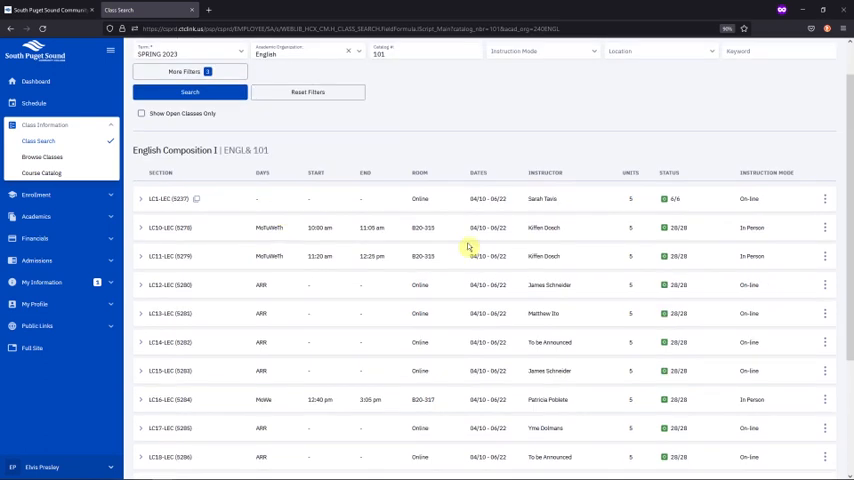
{"action": "mouse_move", "coordinate": [775, 204]}
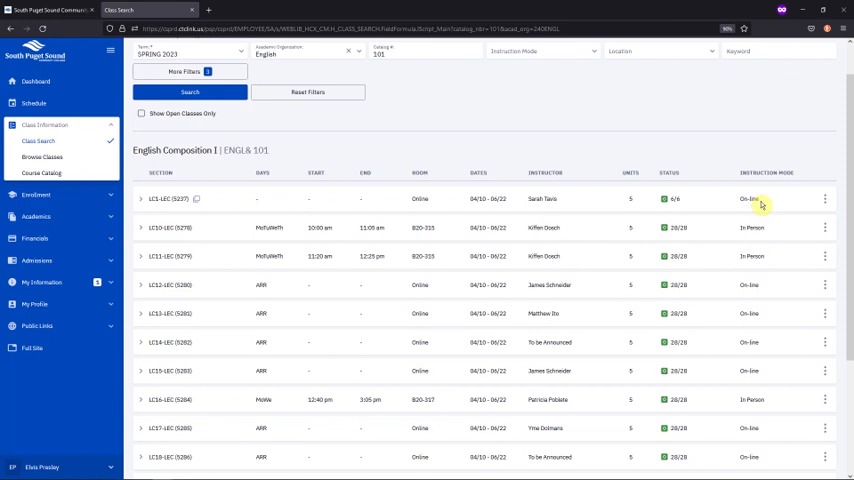
{"action": "scroll", "scroll_direction": "down", "scroll_amount": 3}
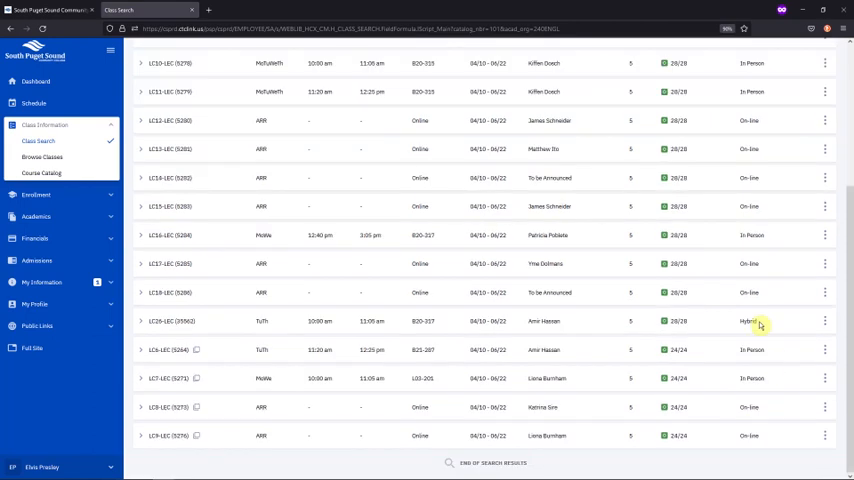
{"action": "scroll", "scroll_direction": "up", "scroll_amount": 3}
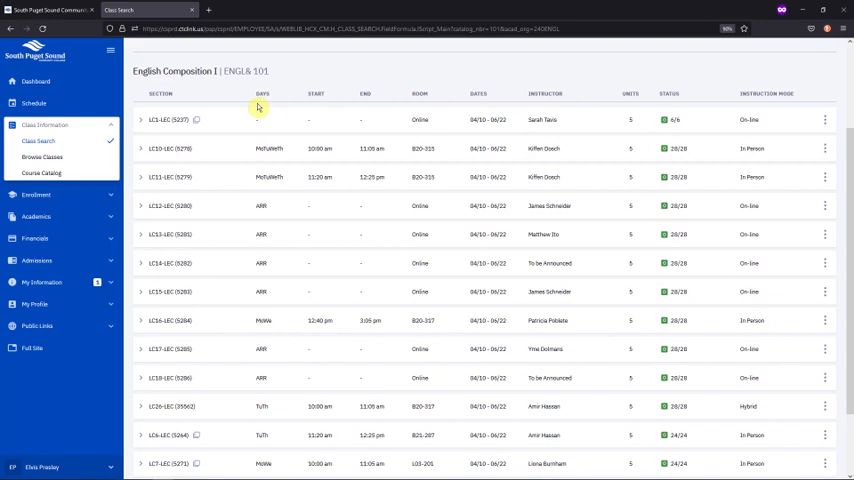
{"action": "mouse_move", "coordinate": [273, 161]}
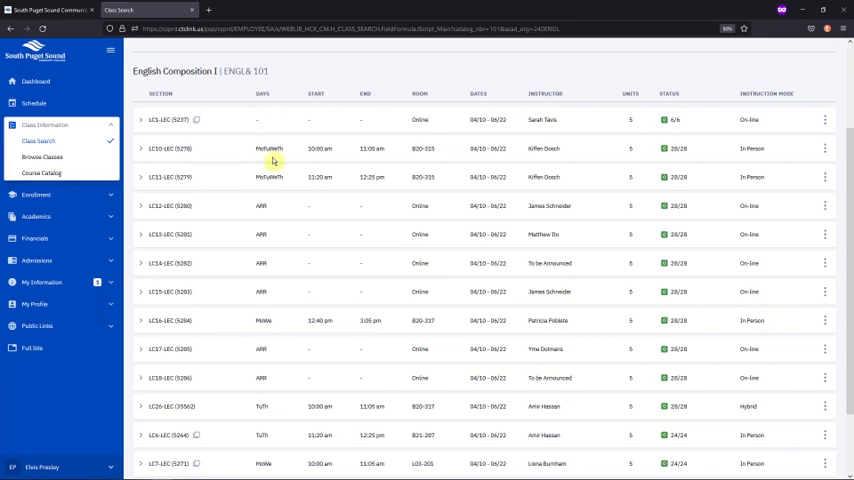
{"action": "mouse_move", "coordinate": [369, 94]}
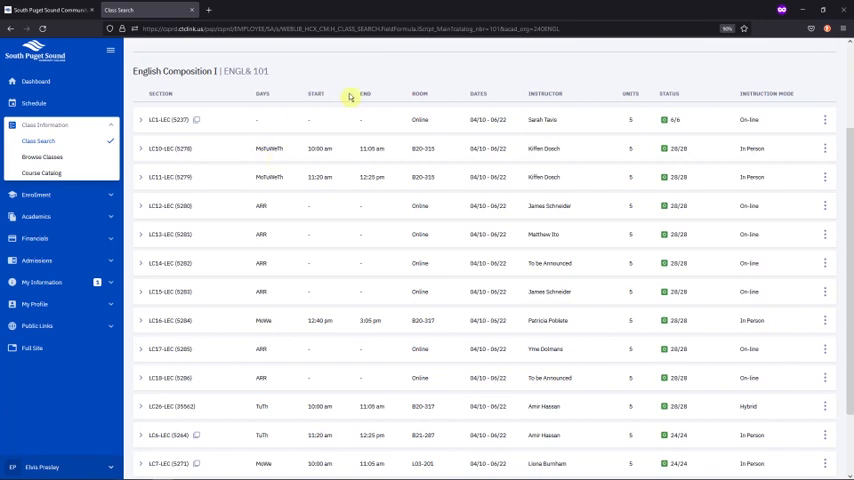
{"action": "mouse_move", "coordinate": [325, 160]}
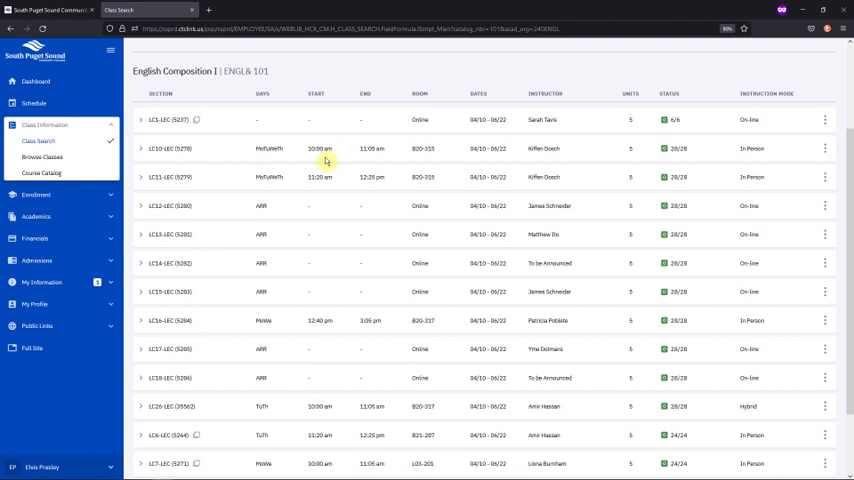
{"action": "mouse_move", "coordinate": [368, 162]}
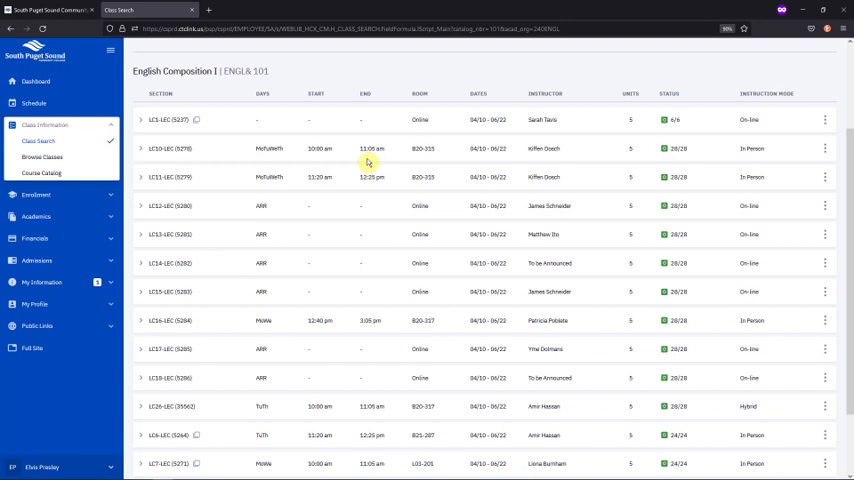
{"action": "mouse_move", "coordinate": [365, 225]}
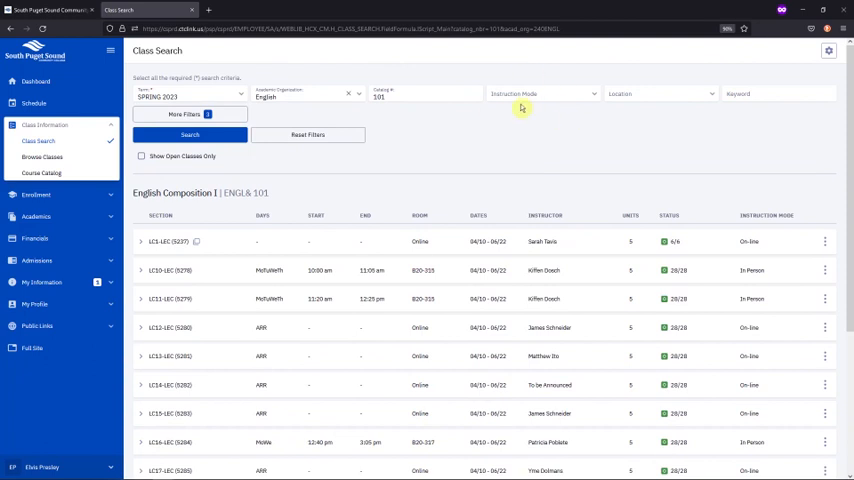
{"action": "mouse_move", "coordinate": [526, 104]}
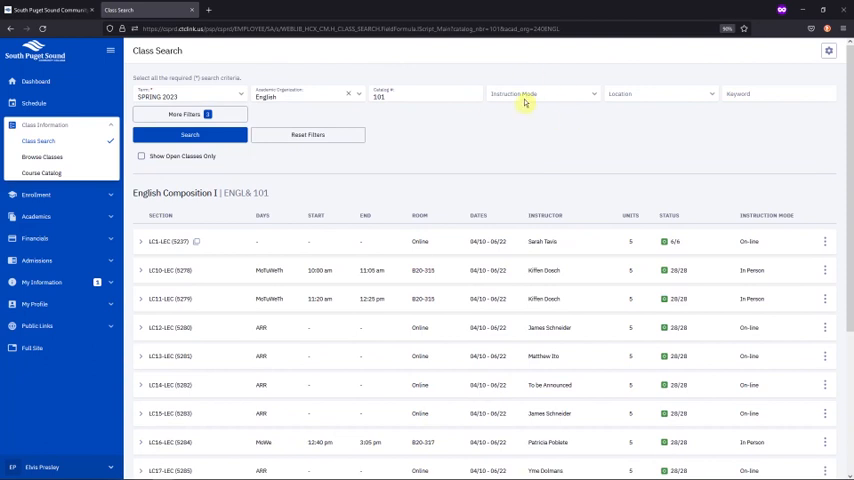
Filter results to In Person instruction mode, then browse the campus Location choices.
{"action": "left_click", "coordinate": [540, 94]}
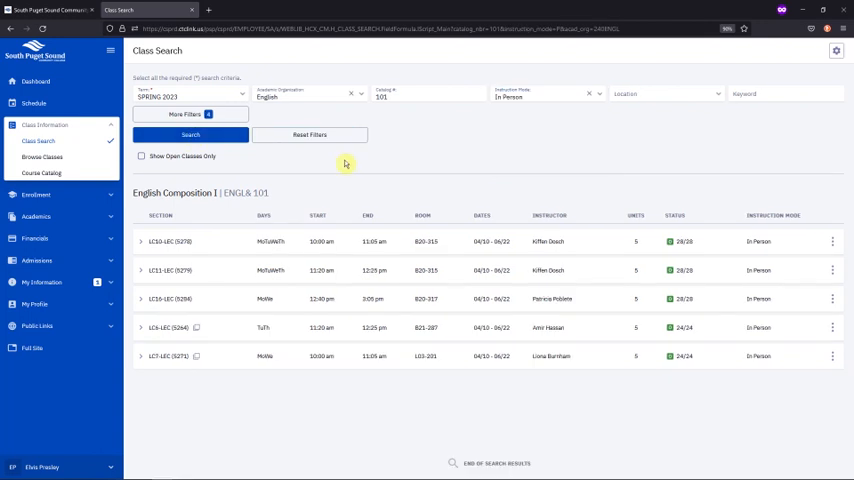
{"action": "mouse_move", "coordinate": [355, 168]}
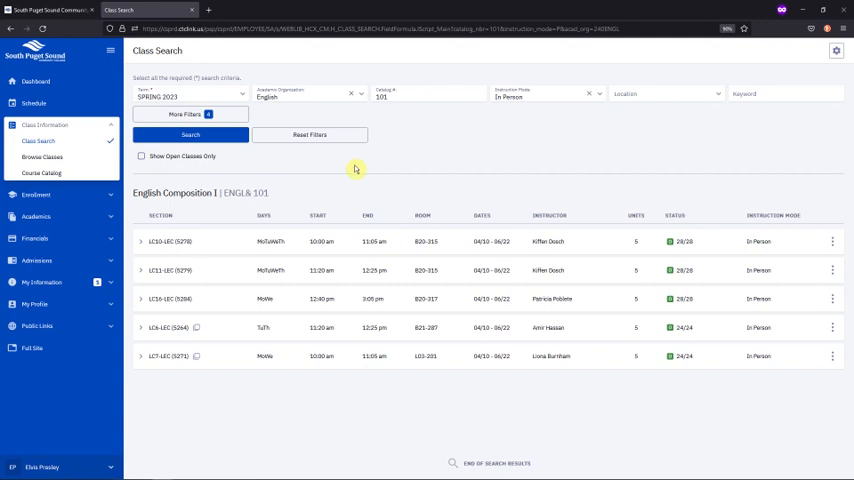
{"action": "mouse_move", "coordinate": [356, 227]}
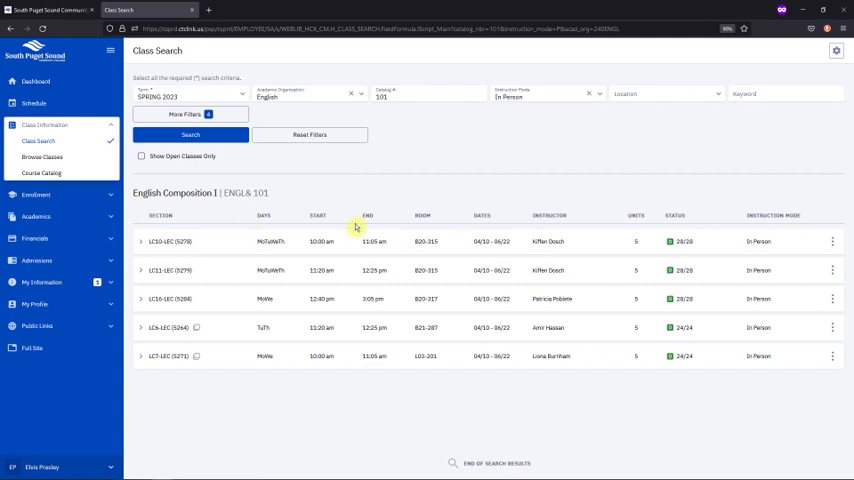
{"action": "mouse_move", "coordinate": [341, 342]}
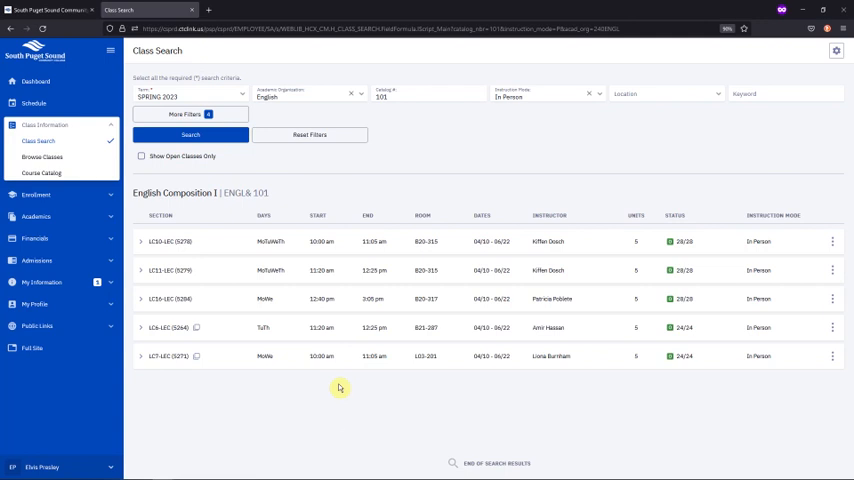
{"action": "mouse_move", "coordinate": [358, 393]}
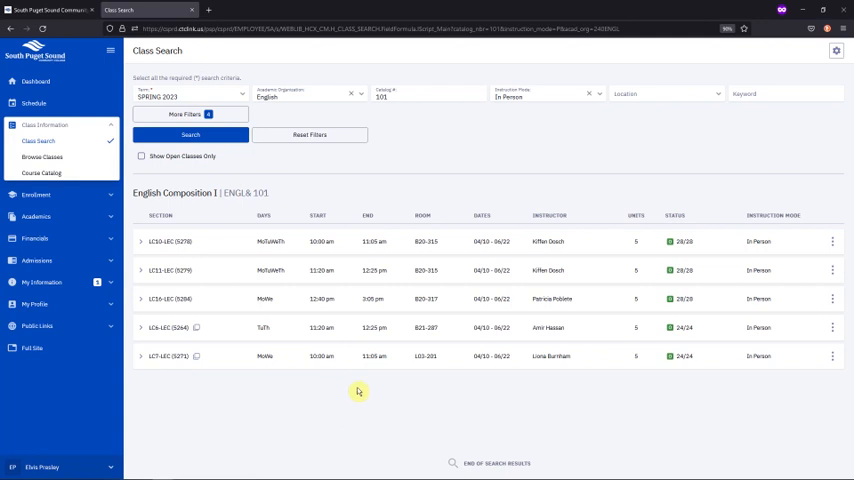
{"action": "mouse_move", "coordinate": [422, 225]}
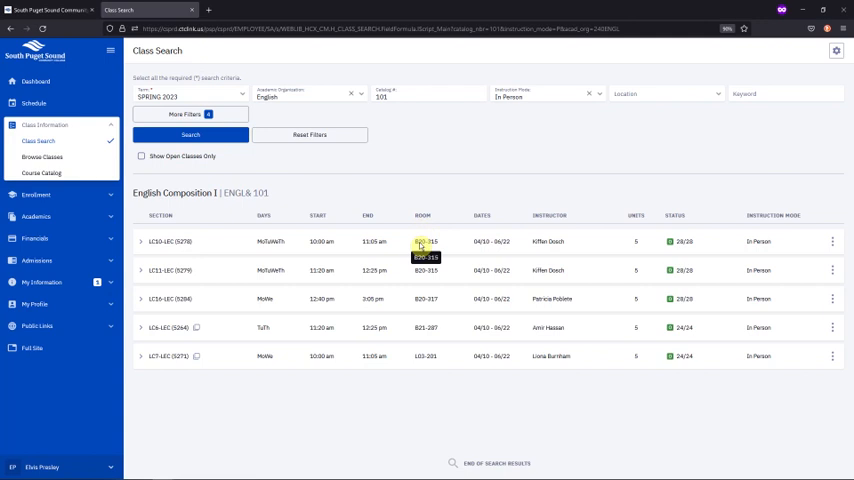
{"action": "mouse_move", "coordinate": [416, 381]}
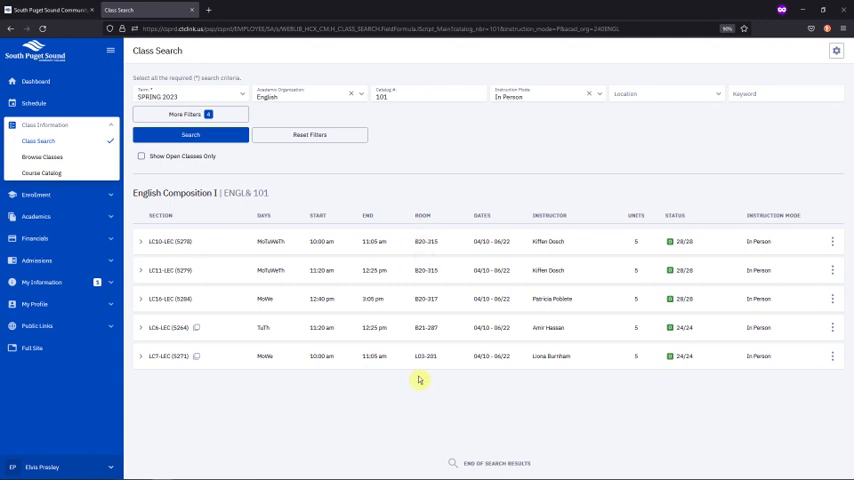
{"action": "mouse_move", "coordinate": [432, 372]}
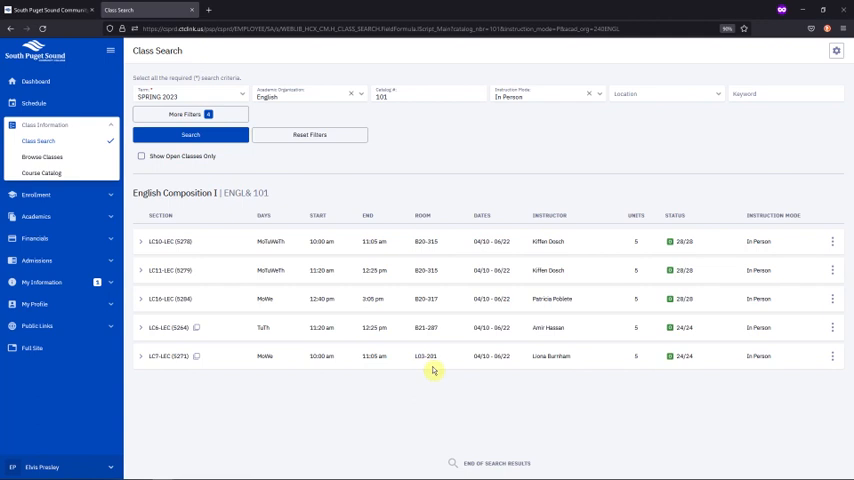
{"action": "mouse_move", "coordinate": [631, 158]}
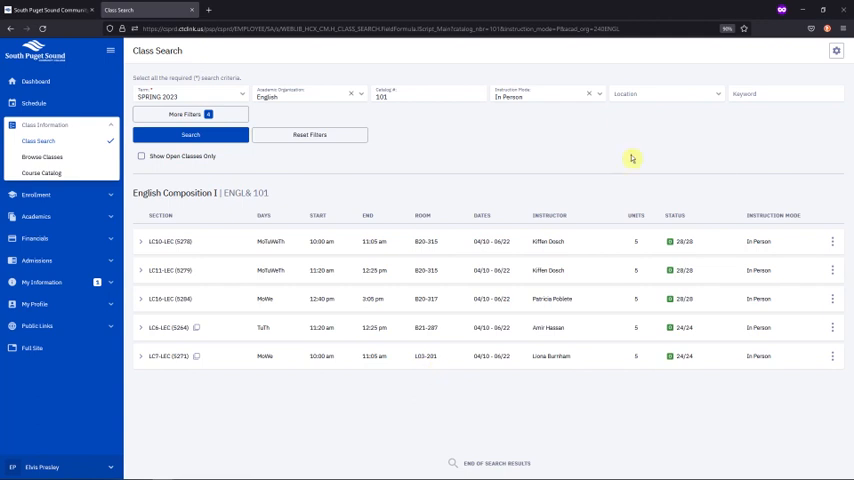
{"action": "left_click", "coordinate": [673, 93]}
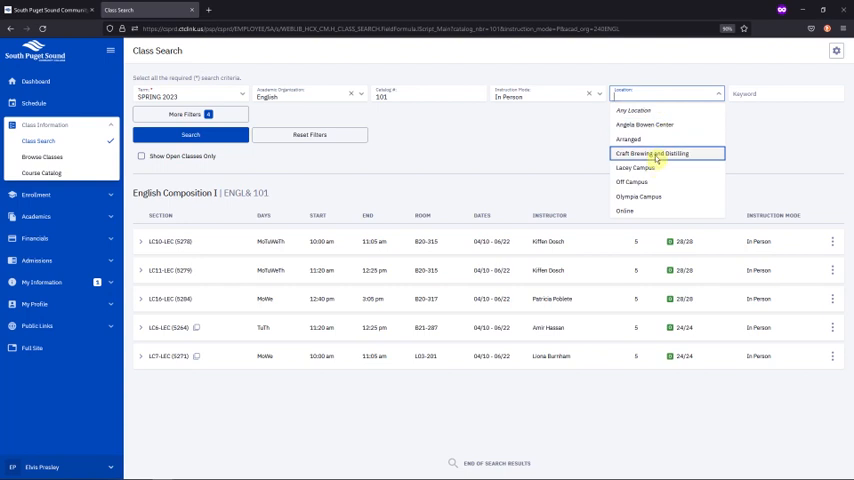
{"action": "mouse_move", "coordinate": [465, 146]}
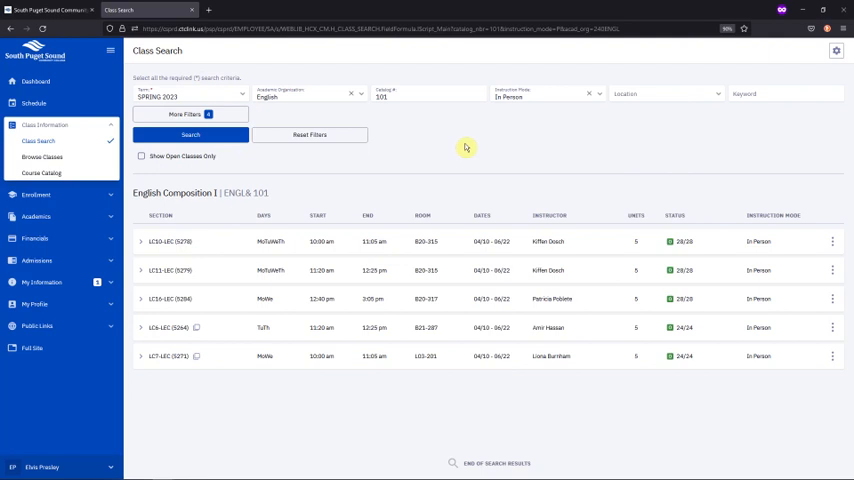
{"action": "mouse_move", "coordinate": [702, 258]}
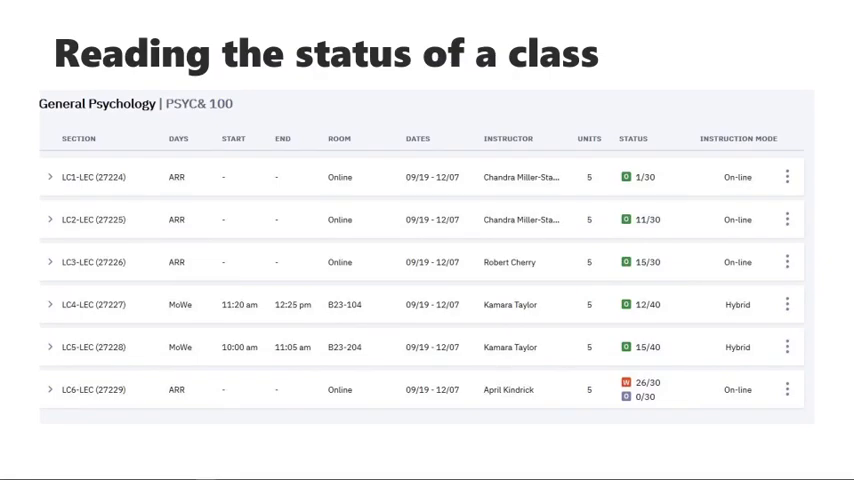
{"action": "mouse_move", "coordinate": [625, 217]}
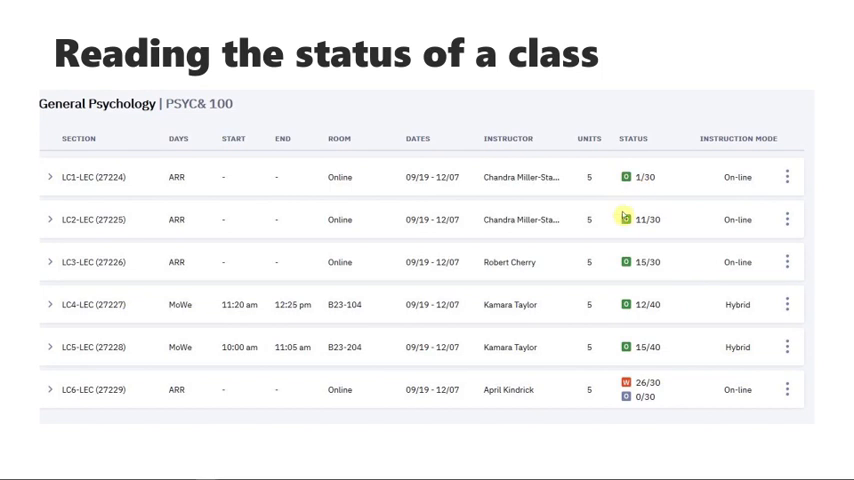
{"action": "mouse_move", "coordinate": [632, 347]}
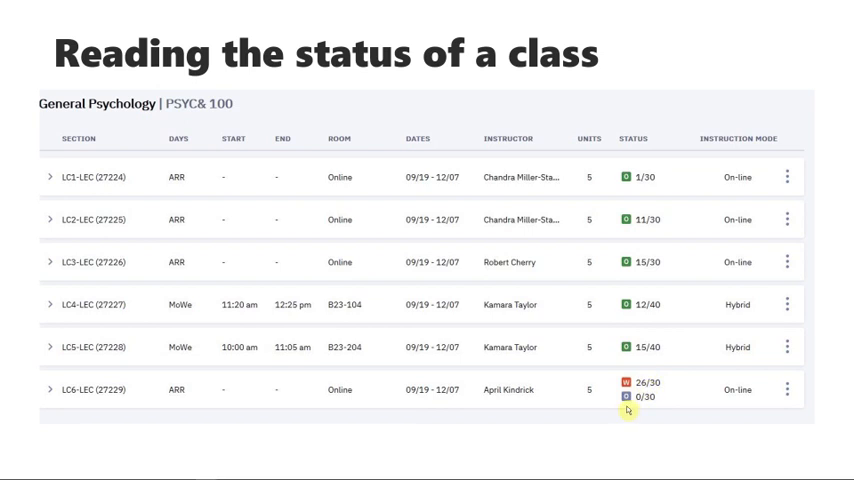
{"action": "mouse_move", "coordinate": [625, 411]}
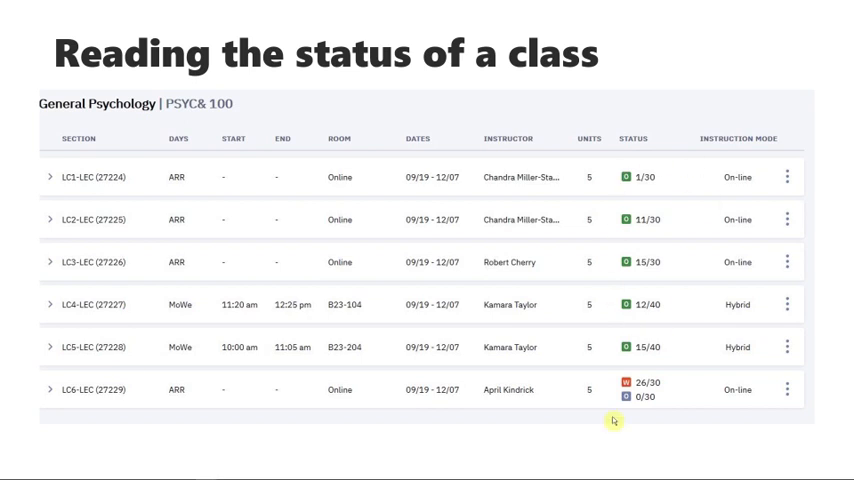
{"action": "mouse_move", "coordinate": [706, 312]}
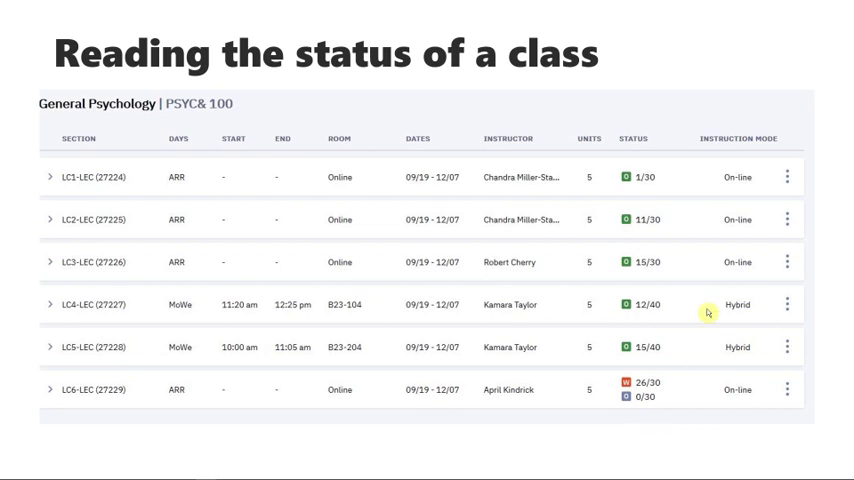
{"action": "mouse_move", "coordinate": [646, 228]}
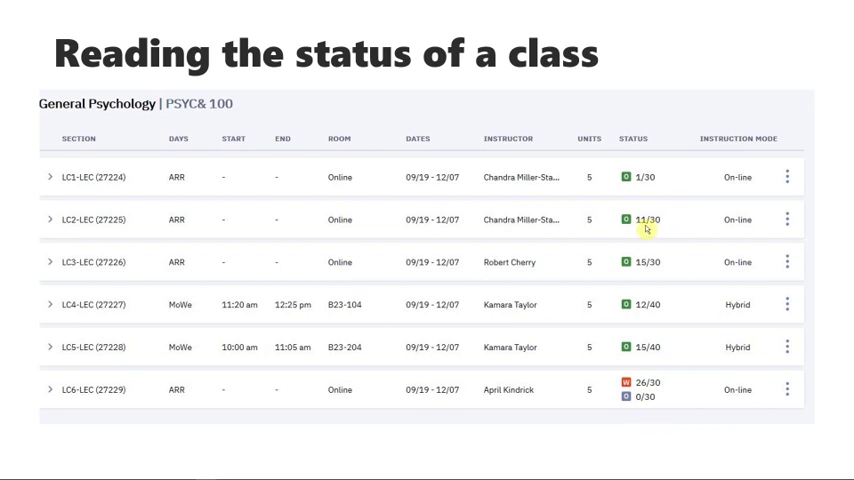
{"action": "mouse_move", "coordinate": [651, 229]}
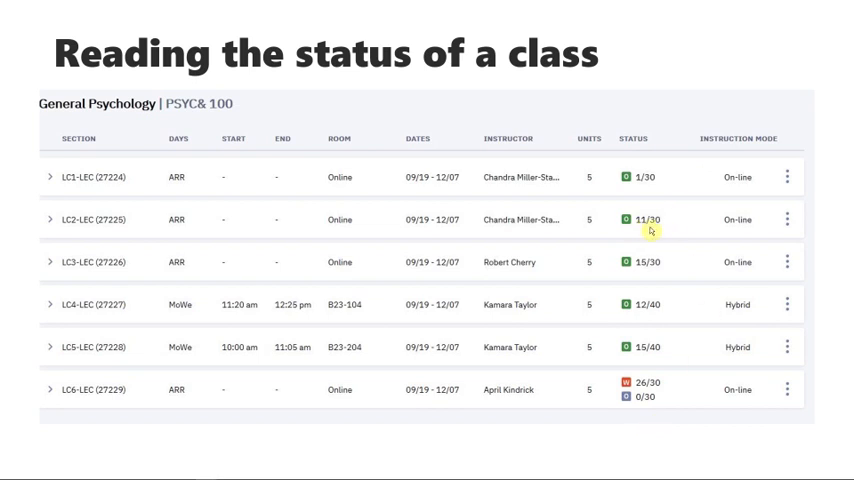
{"action": "mouse_move", "coordinate": [640, 314]}
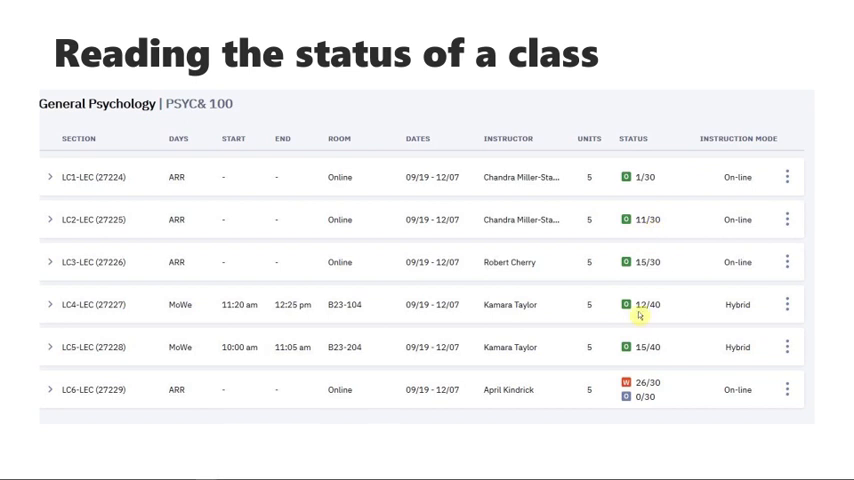
{"action": "mouse_move", "coordinate": [653, 313]}
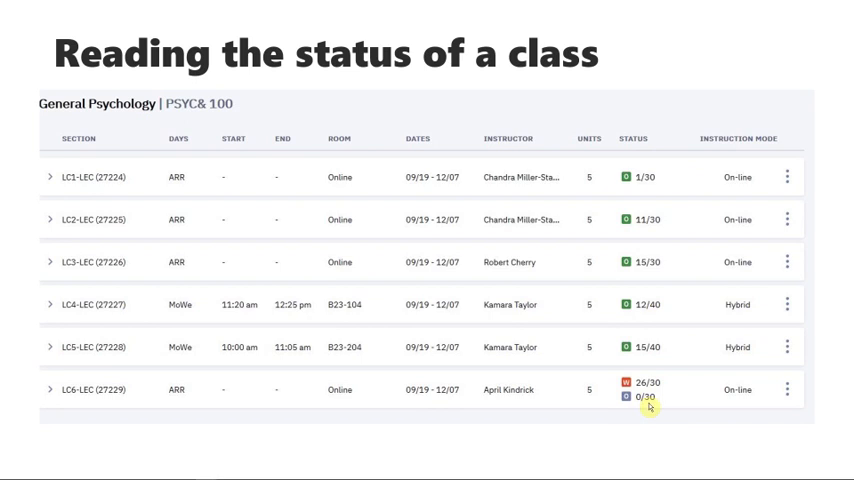
{"action": "mouse_move", "coordinate": [633, 401]}
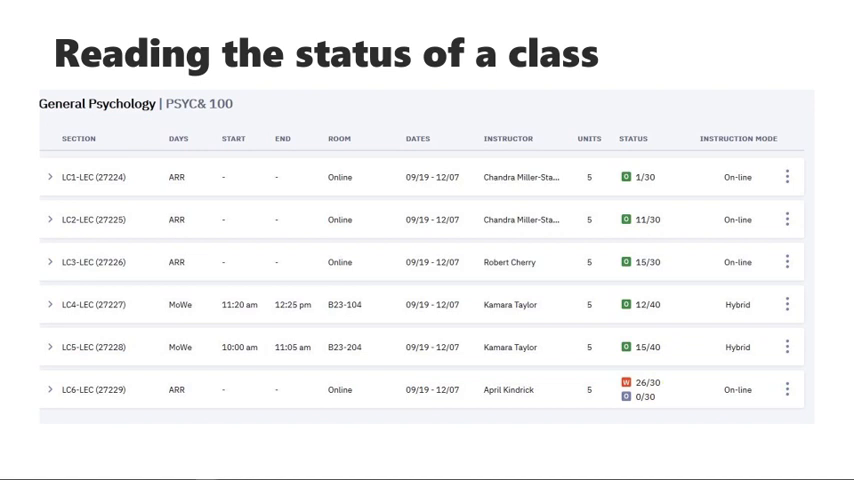
{"action": "mouse_move", "coordinate": [720, 357]}
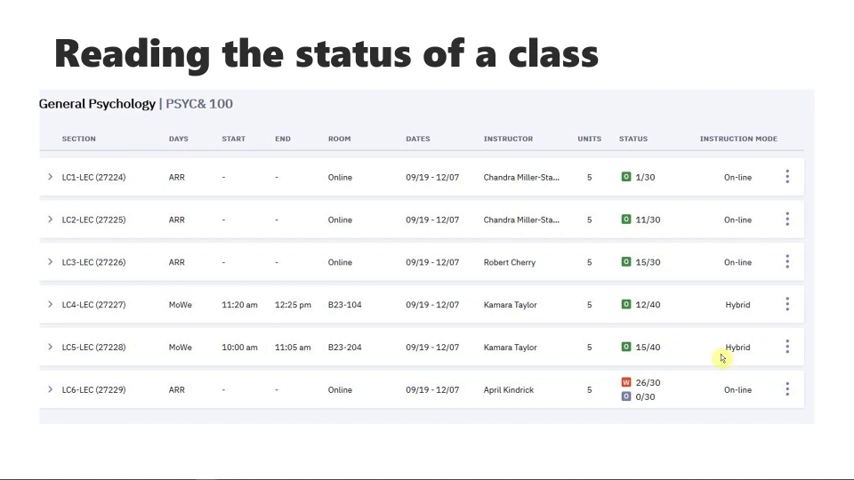
{"action": "mouse_move", "coordinate": [631, 407]}
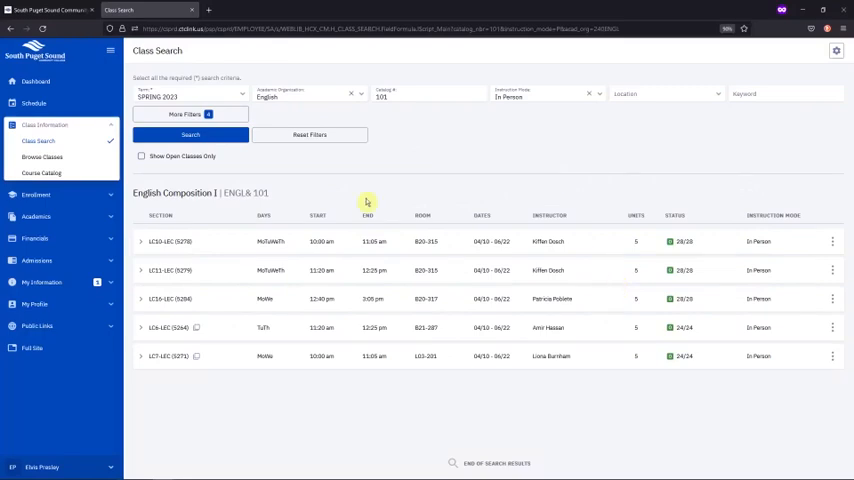
{"action": "mouse_move", "coordinate": [450, 271]}
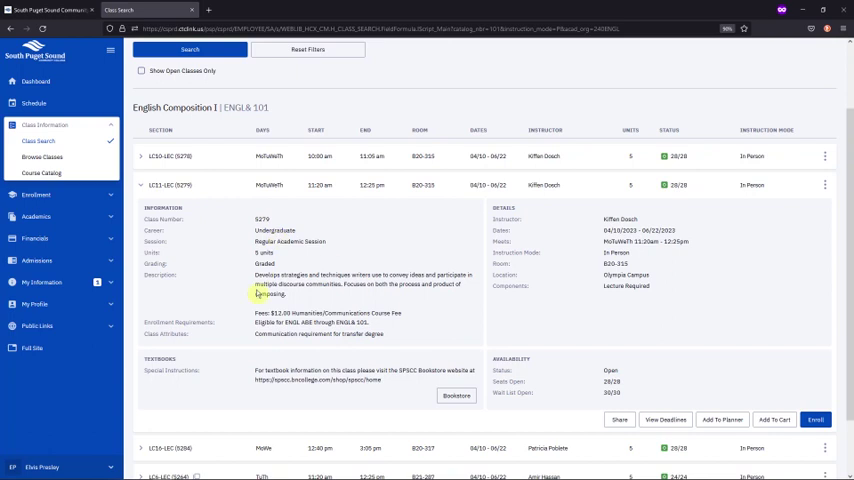
{"action": "mouse_move", "coordinate": [245, 298]}
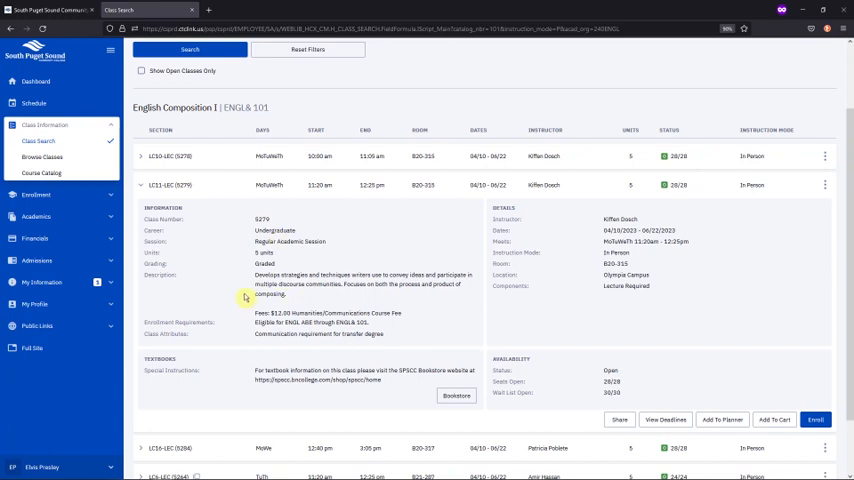
{"action": "mouse_move", "coordinate": [561, 281]}
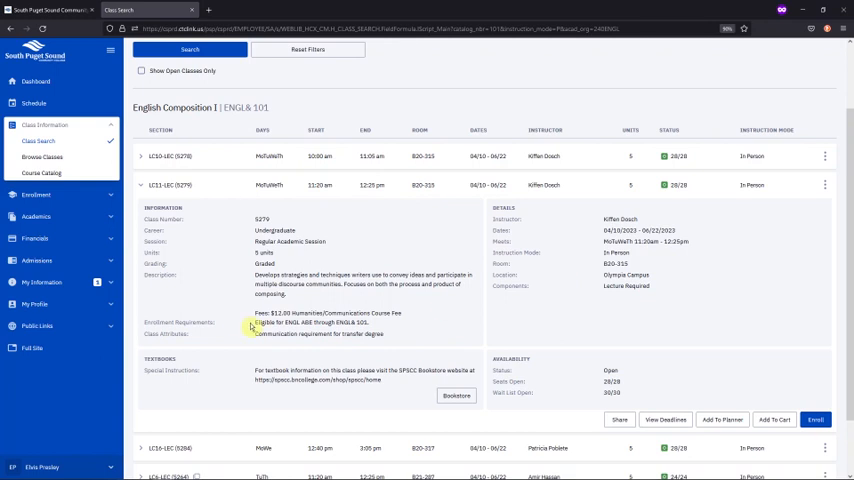
{"action": "mouse_move", "coordinate": [332, 334]}
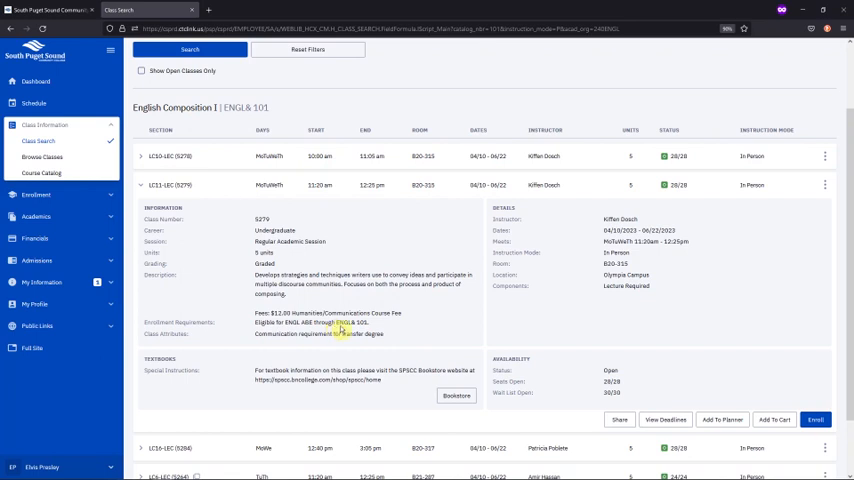
{"action": "mouse_move", "coordinate": [349, 335]}
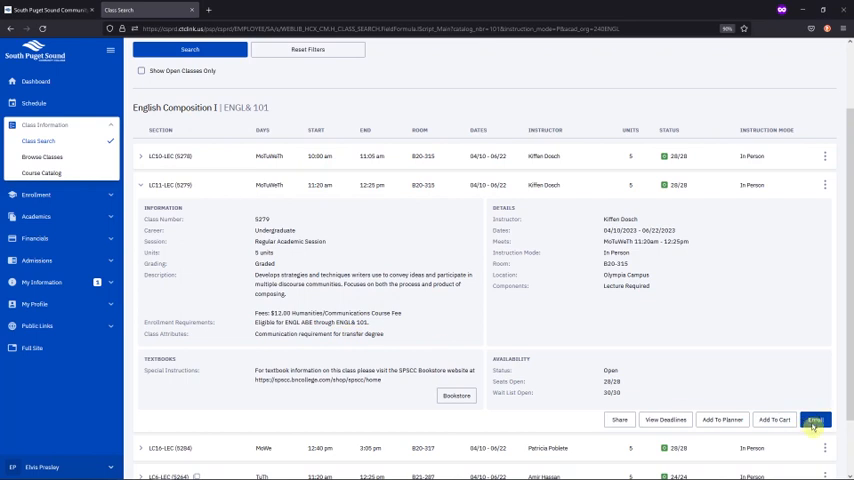
Enroll in ENGL& 101 section LC11-LEC (5279) and dismiss the enrollment results.
{"action": "left_click", "coordinate": [817, 426]}
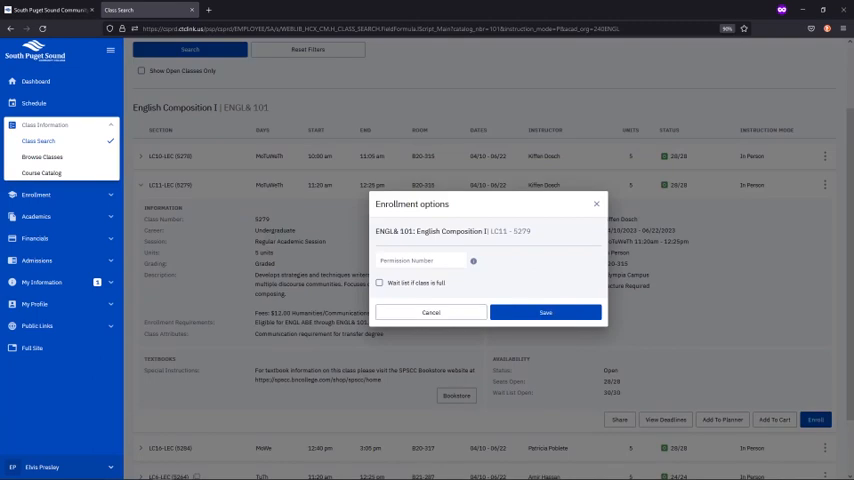
{"action": "mouse_move", "coordinate": [245, 259]}
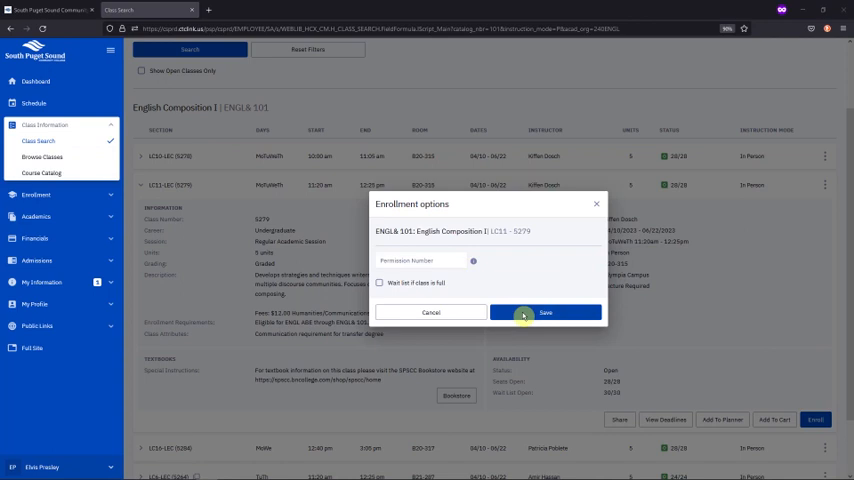
{"action": "left_click", "coordinate": [546, 312]}
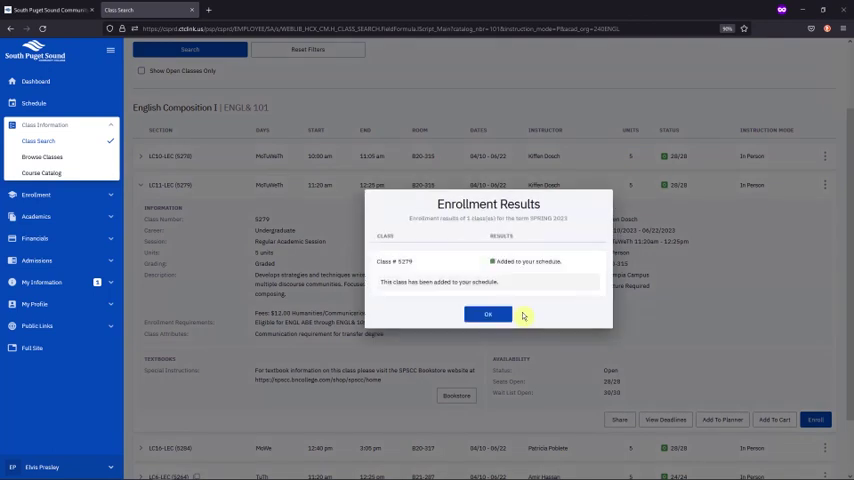
{"action": "mouse_move", "coordinate": [471, 294]}
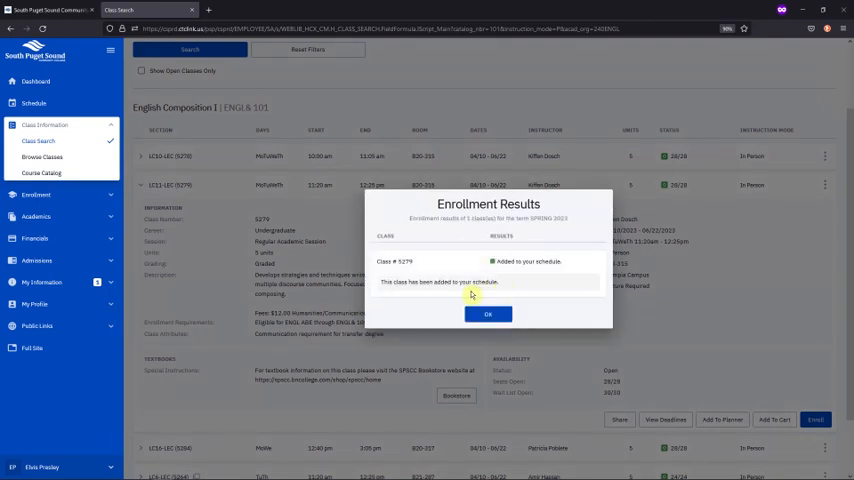
{"action": "left_click", "coordinate": [488, 314]}
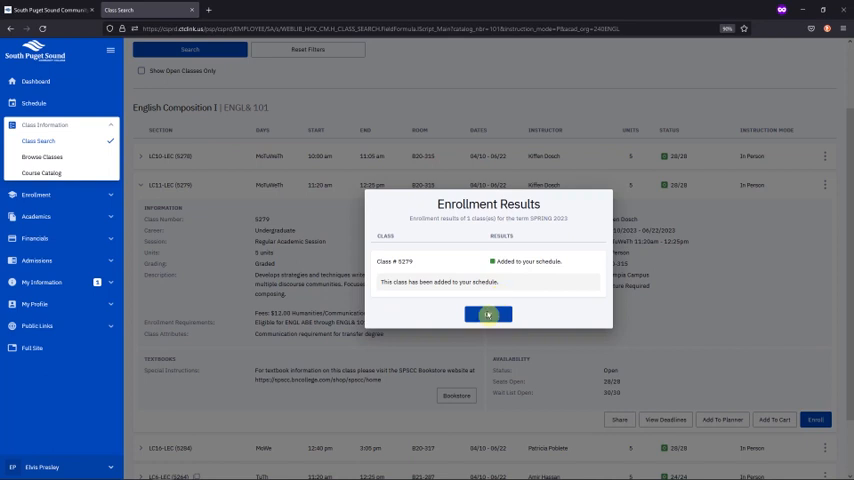
{"action": "left_click", "coordinate": [487, 314]}
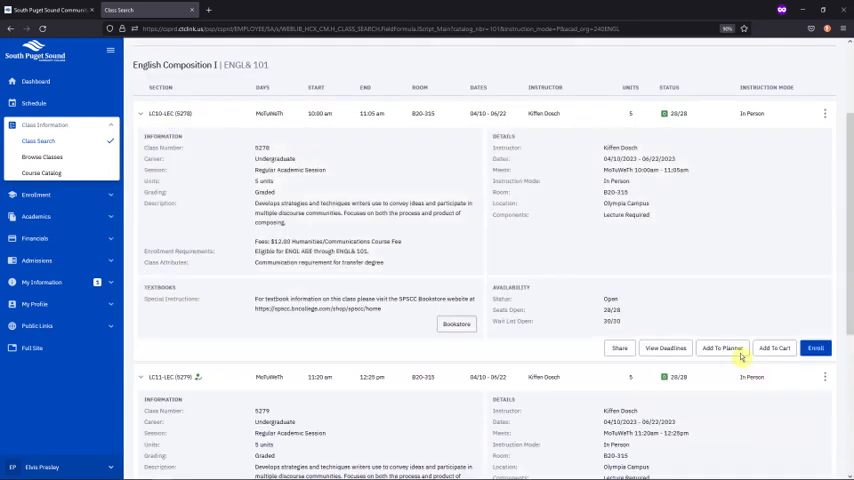
{"action": "mouse_move", "coordinate": [816, 348]}
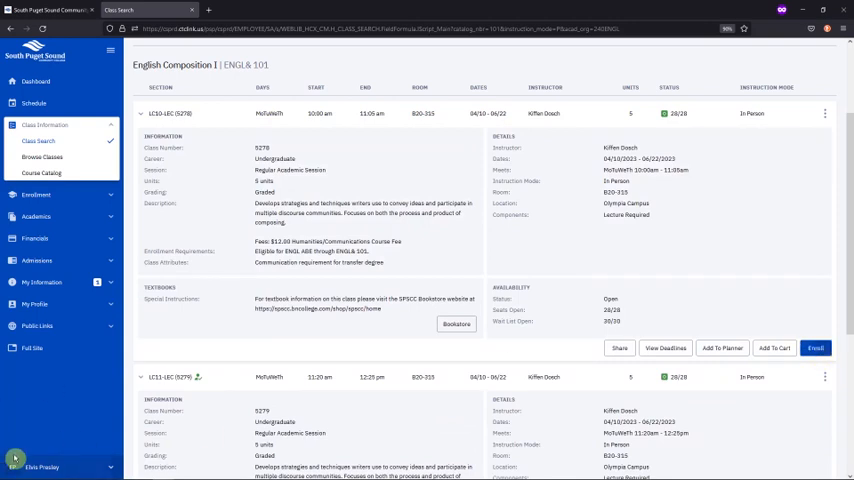
{"action": "mouse_move", "coordinate": [670, 276]}
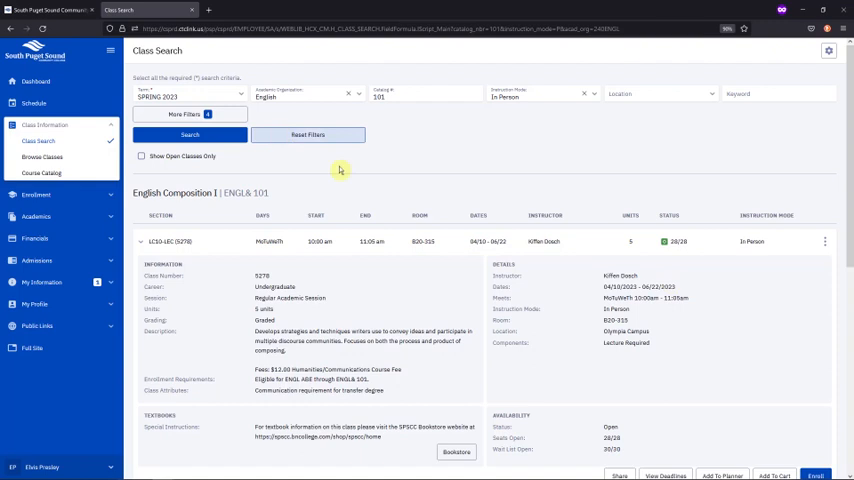
{"action": "mouse_move", "coordinate": [406, 263]}
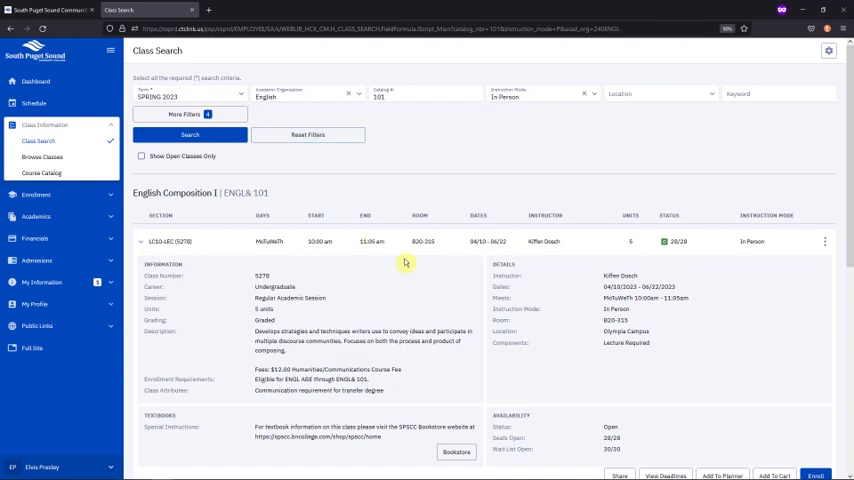
Add ENGL& 101 section LC10-LEC (5278) to the shopping cart.
{"action": "scroll", "scroll_direction": "down", "scroll_amount": 3}
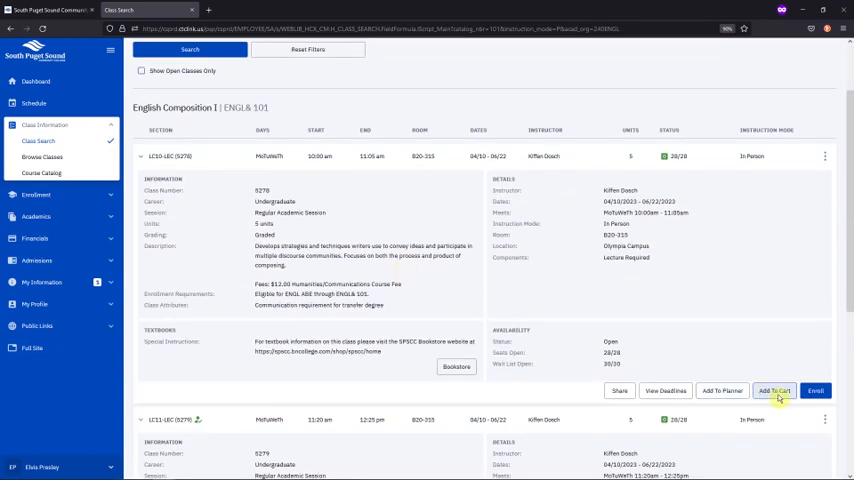
{"action": "left_click", "coordinate": [819, 391]}
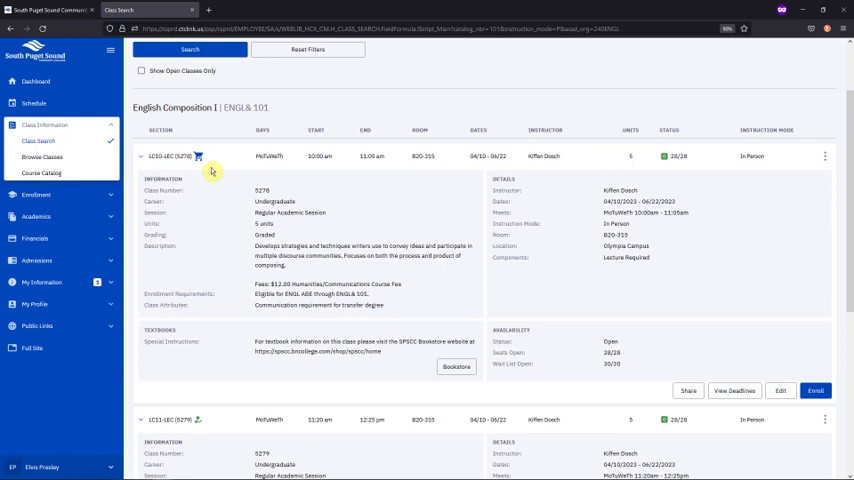
{"action": "mouse_move", "coordinate": [156, 186]}
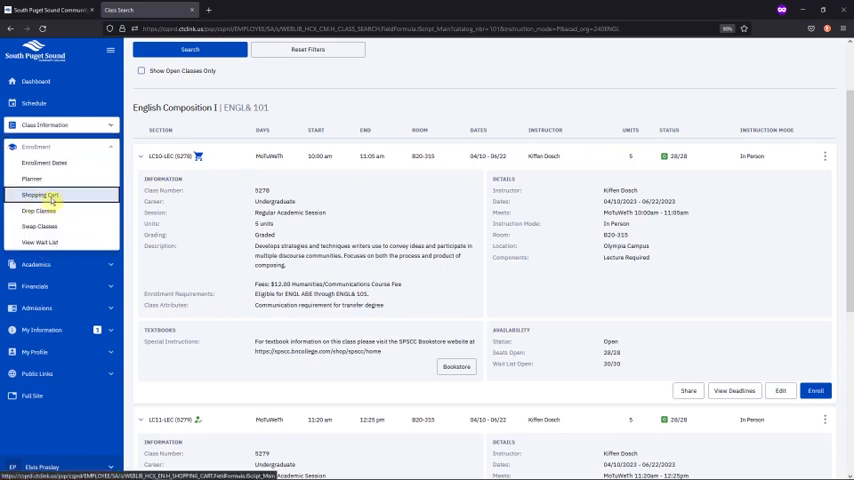
Enroll in the cart's CCS 101, ENGL& 101 and MATH 101 classes and dismiss results.
{"action": "left_click", "coordinate": [40, 194]}
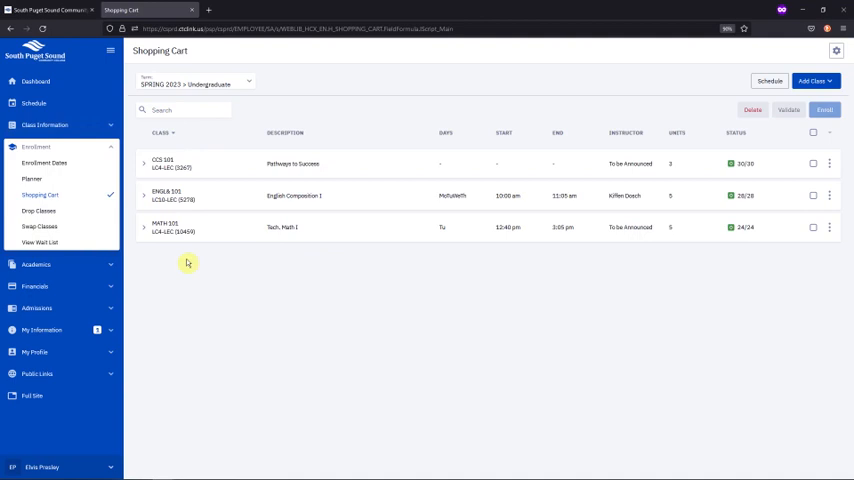
{"action": "mouse_move", "coordinate": [200, 234]}
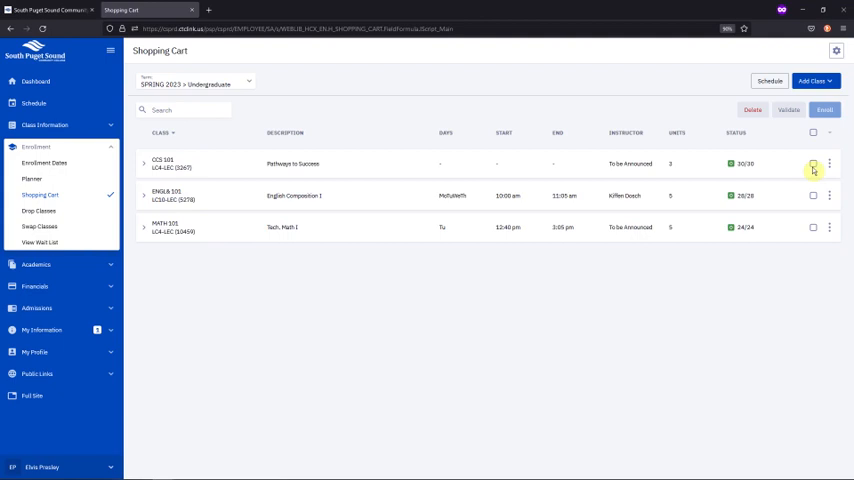
{"action": "left_click", "coordinate": [810, 132]}
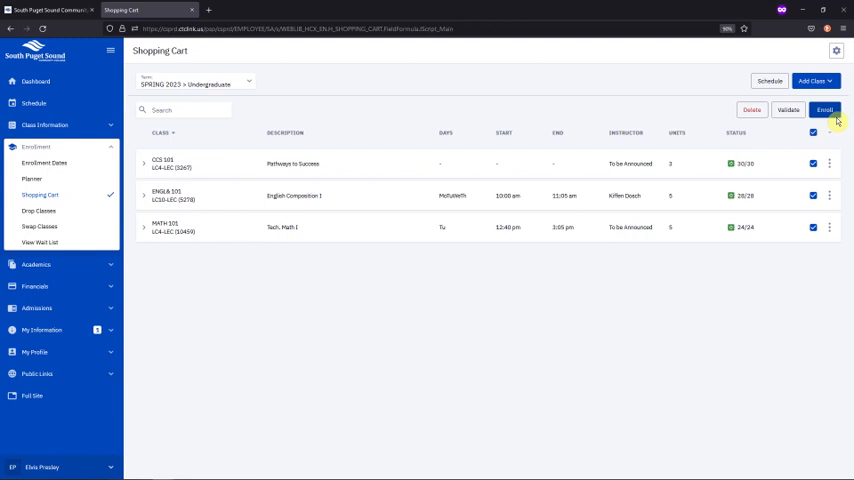
{"action": "left_click", "coordinate": [825, 111]}
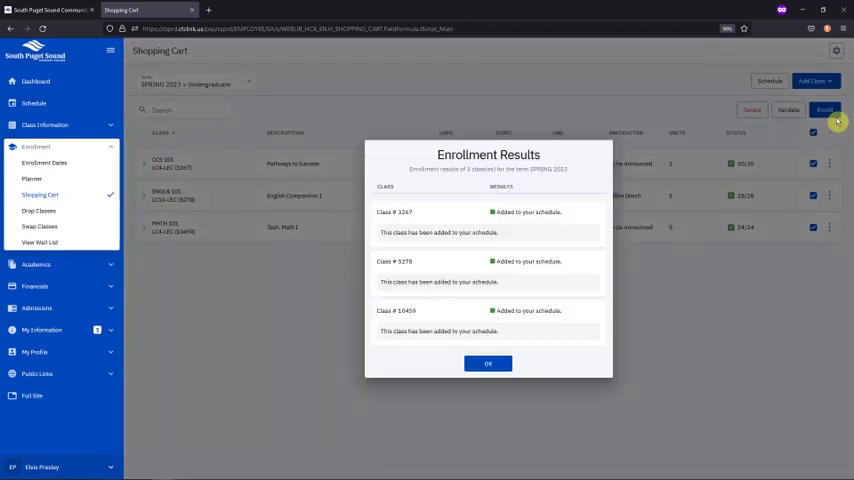
{"action": "left_click", "coordinate": [488, 363]}
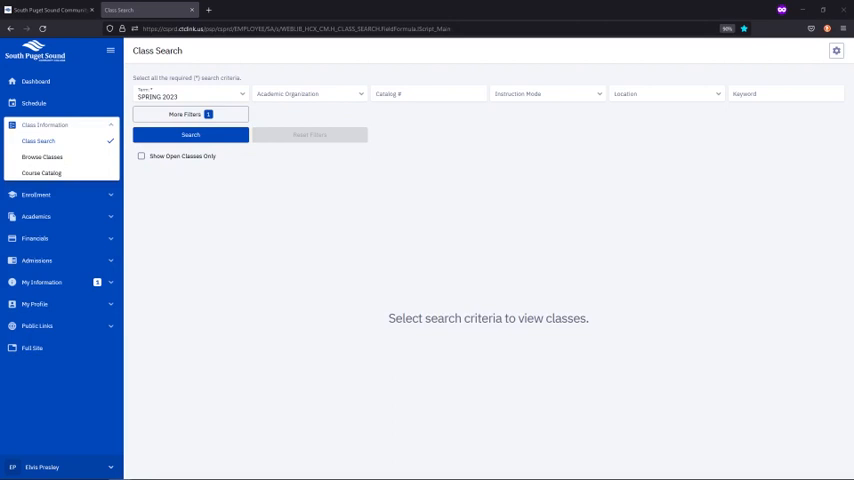
Search College & Career Success Dept classes with catalog number 101.
{"action": "left_click", "coordinate": [315, 93]}
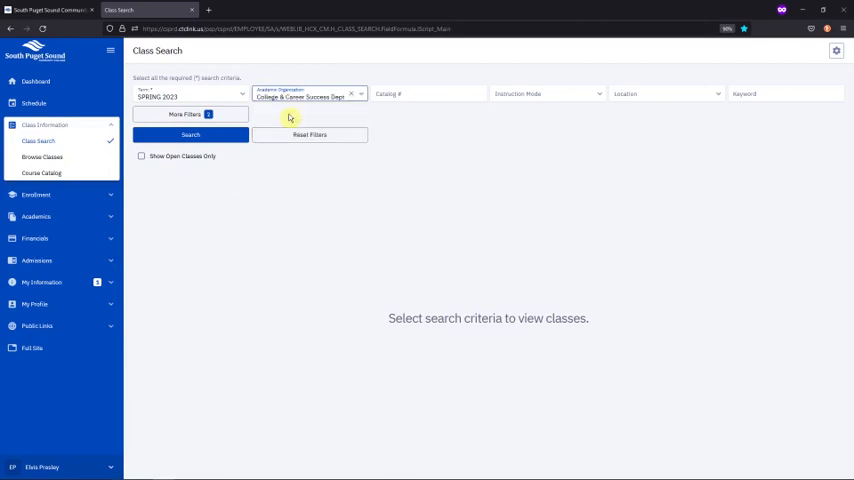
{"action": "type", "text": "101"}
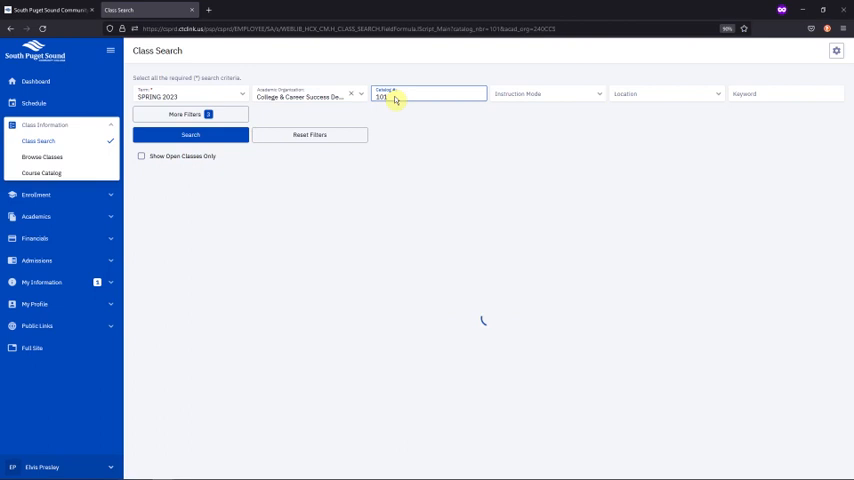
{"action": "left_click", "coordinate": [195, 134]}
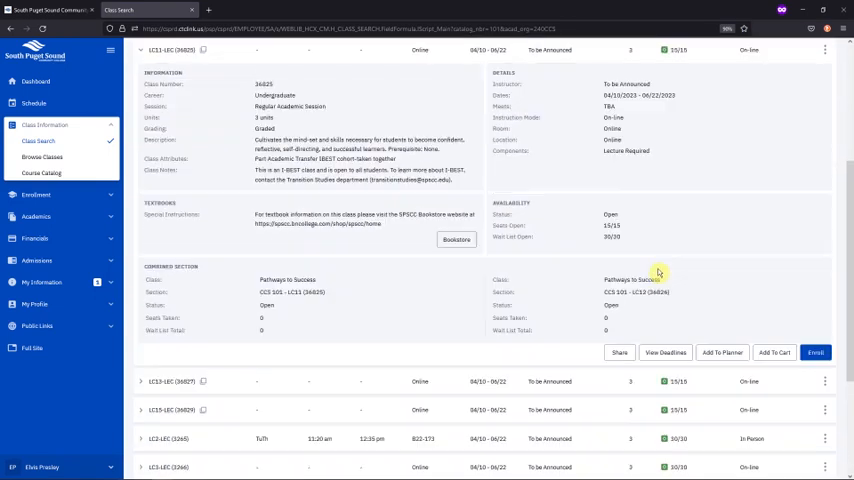
Review enrollment options for CCS 101 LC11 (36825), then cancel without enrolling.
{"action": "left_click", "coordinate": [815, 352]}
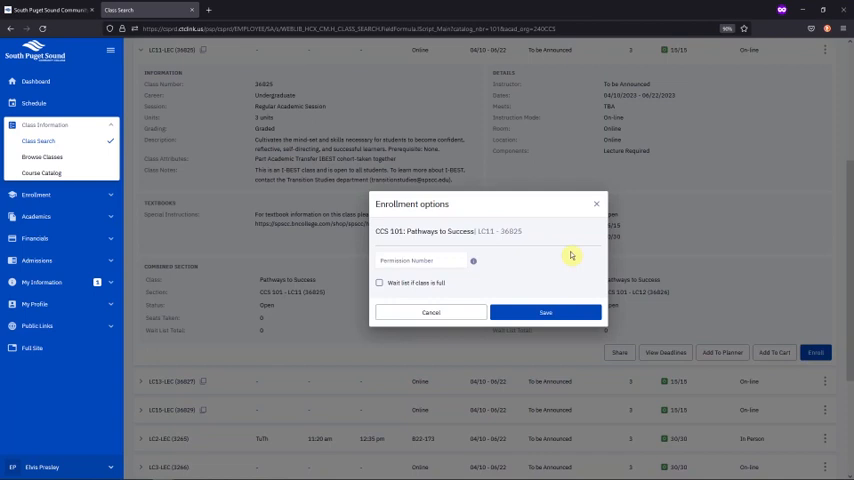
{"action": "left_click", "coordinate": [380, 283]}
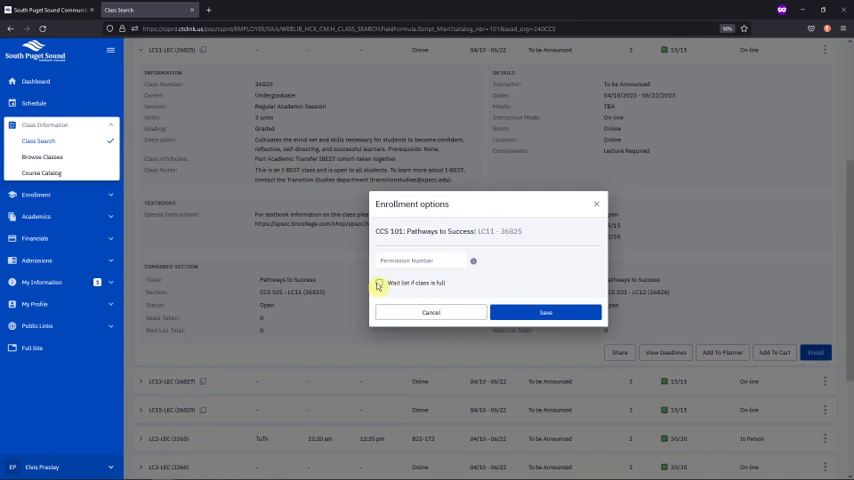
{"action": "left_click", "coordinate": [545, 312]}
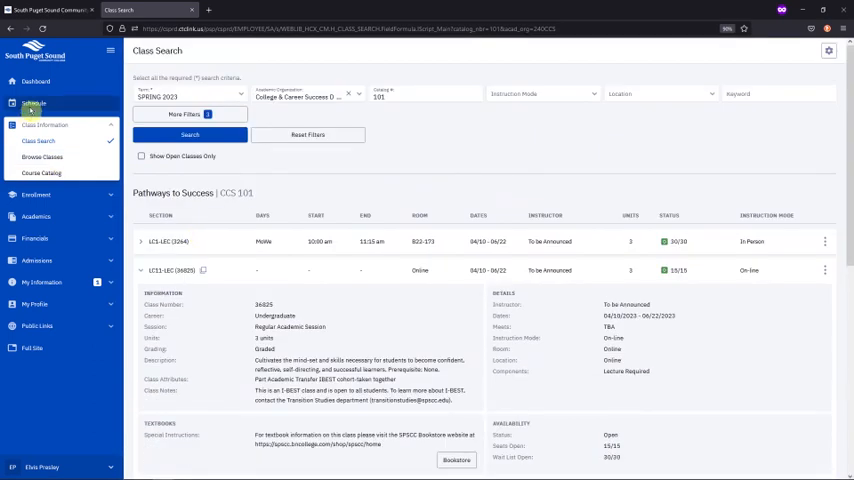
Open the class Schedule and switch it to List View.
{"action": "left_click", "coordinate": [33, 103]}
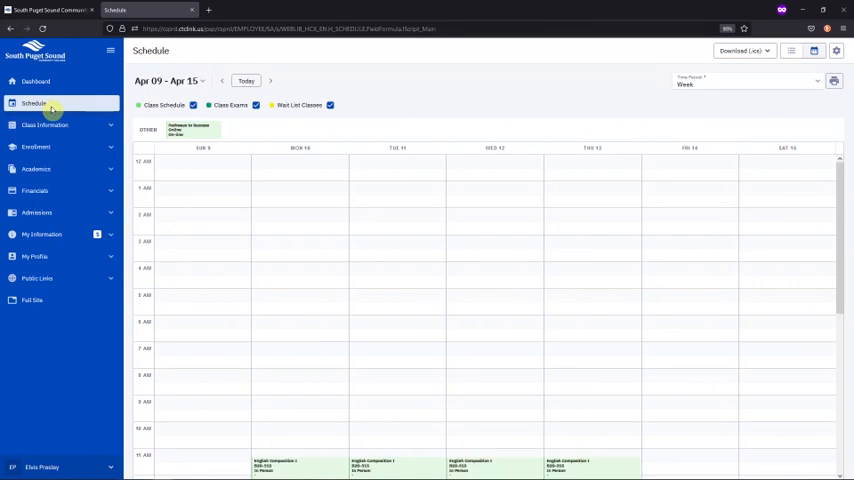
{"action": "mouse_move", "coordinate": [793, 50]}
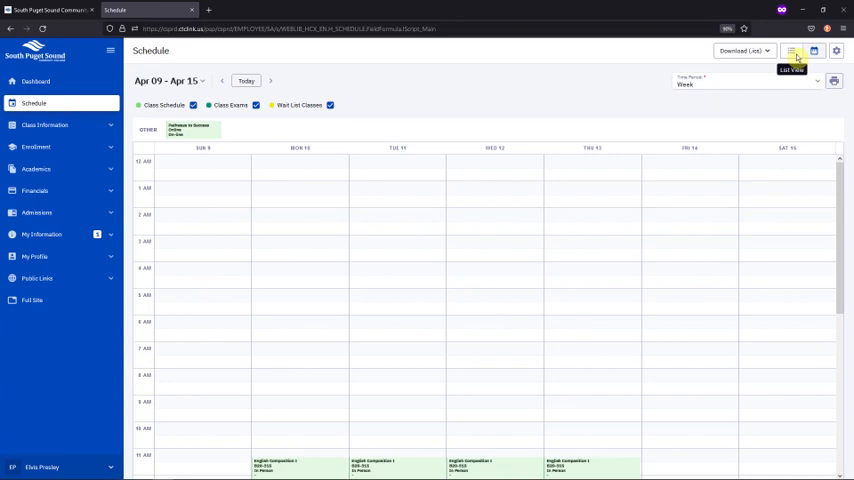
{"action": "left_click", "coordinate": [784, 50]}
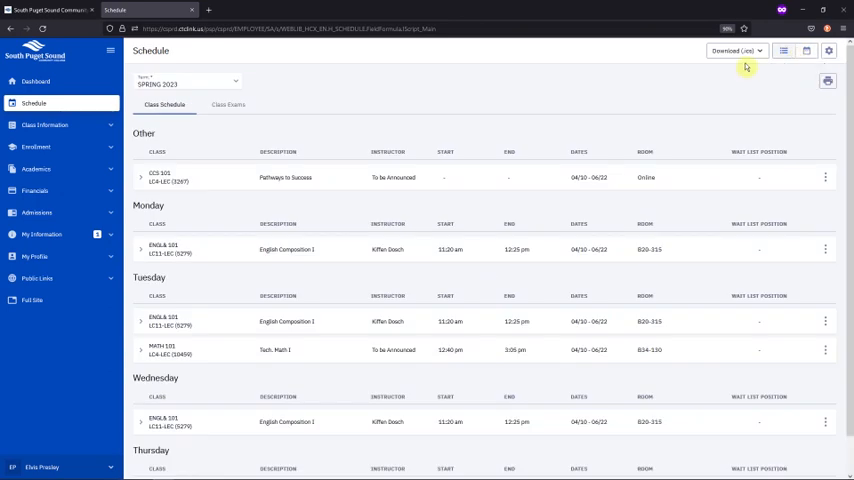
{"action": "mouse_move", "coordinate": [460, 100]}
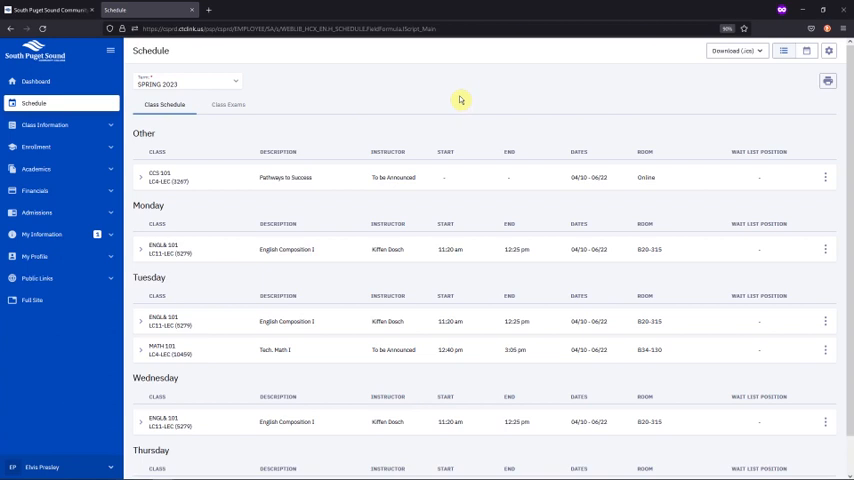